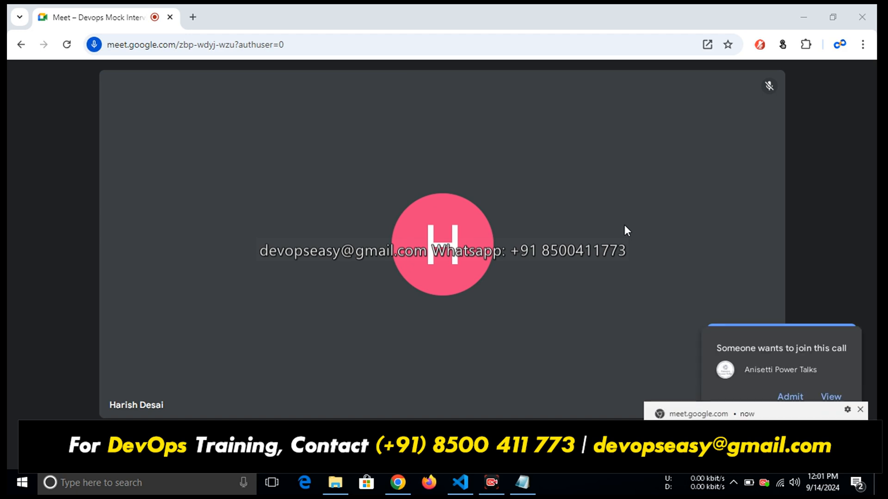
- Admit the waiting participant into the Google Meet call
{"action": "left_click", "coordinate": [790, 396]}
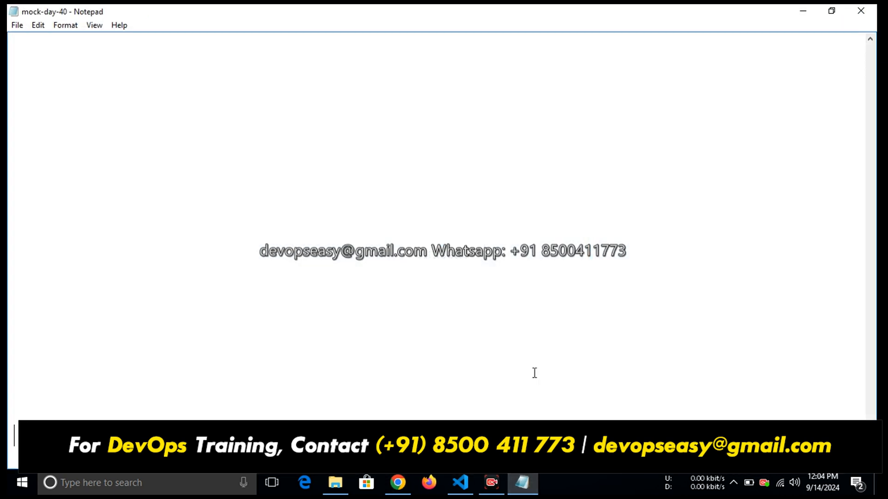
- Start presenting the screen in Meet and return to the mock-day-40 notes at question 1 on Secrets
{"action": "scroll", "scroll_direction": "down", "scroll_amount": 3}
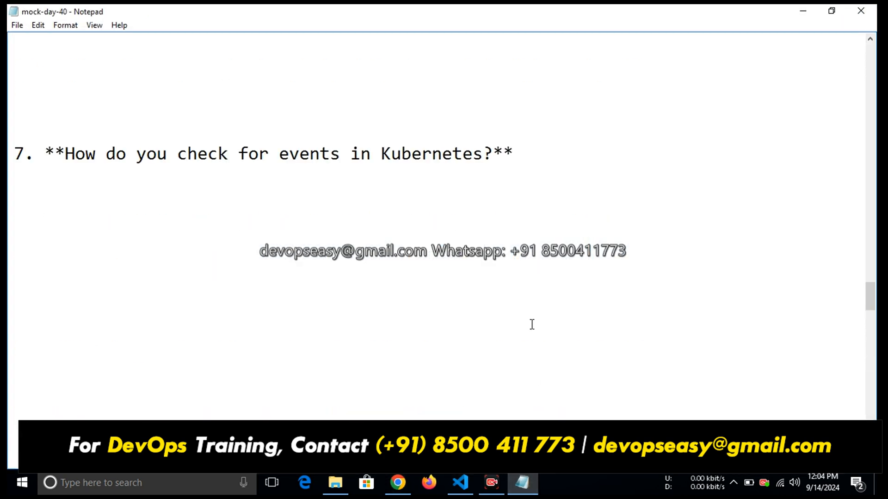
{"action": "scroll", "scroll_direction": "down", "scroll_amount": 3}
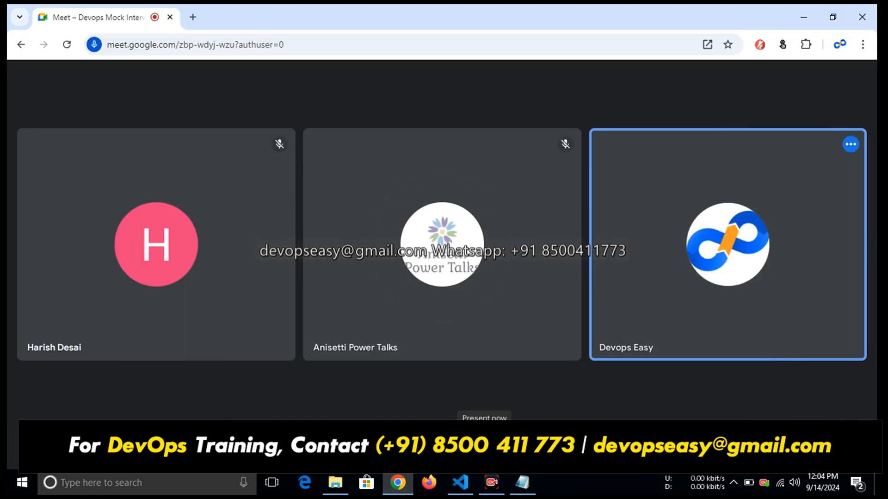
{"action": "left_click", "coordinate": [484, 418]}
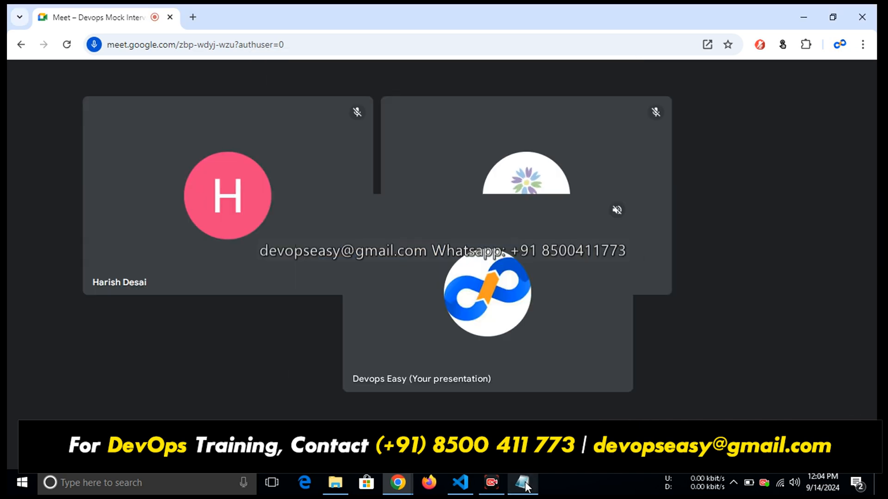
{"action": "left_click", "coordinate": [521, 482]}
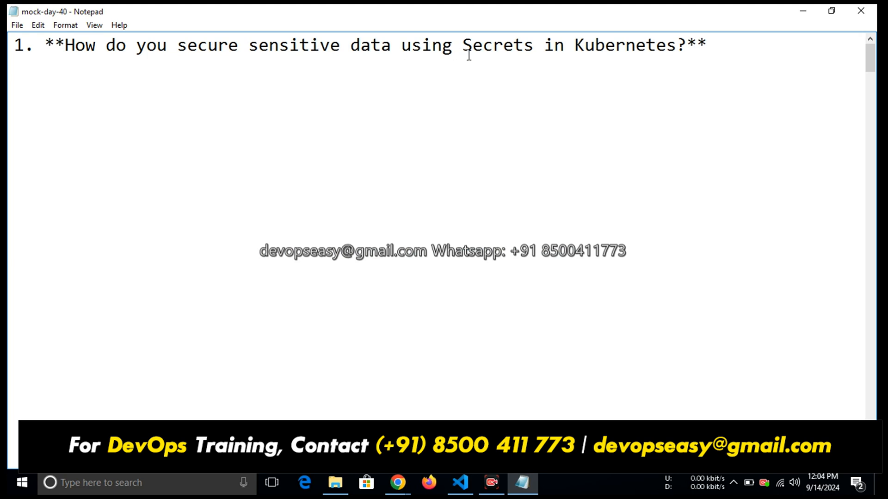
{"action": "left_click_drag", "start_coordinate": [360, 44], "coordinate": [708, 45]}
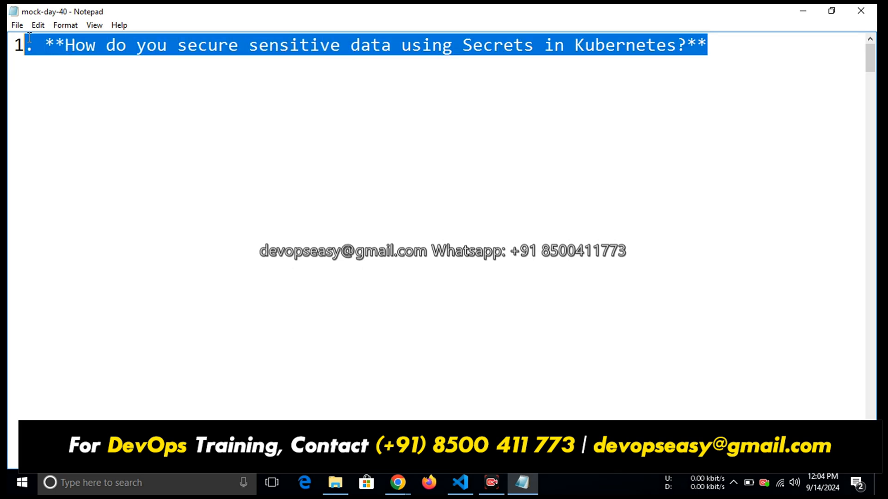
{"action": "left_click", "coordinate": [56, 165]}
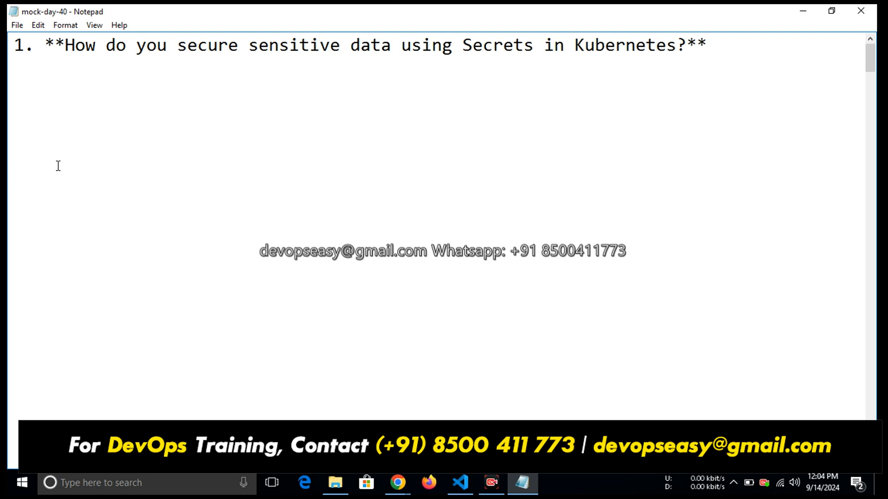
{"action": "mouse_move", "coordinate": [54, 159]}
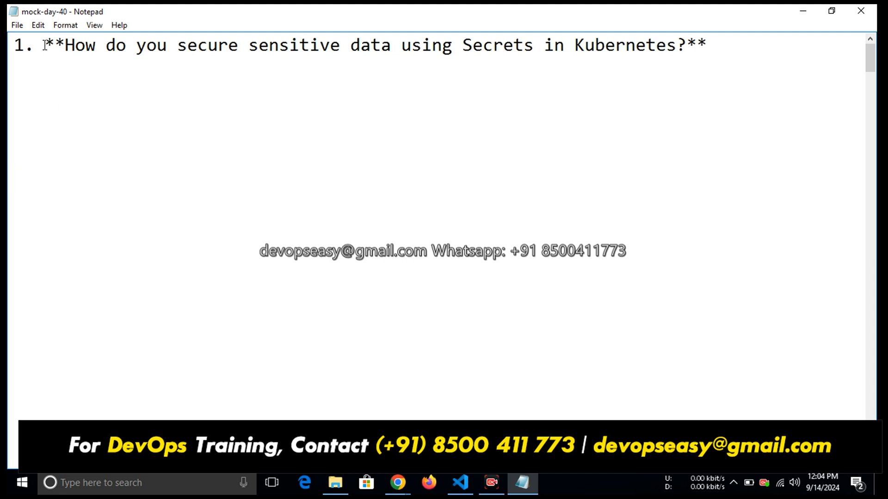
{"action": "left_click_drag", "start_coordinate": [45, 44], "coordinate": [512, 44]}
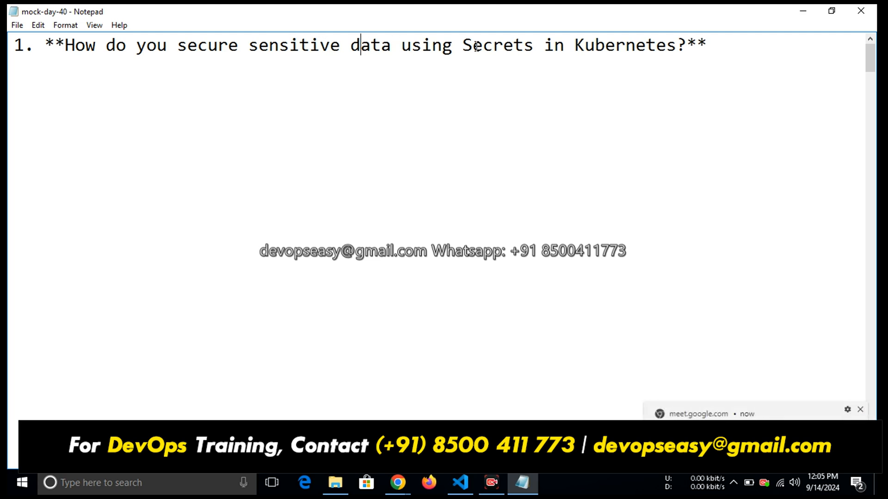
{"action": "mouse_move", "coordinate": [681, 302]}
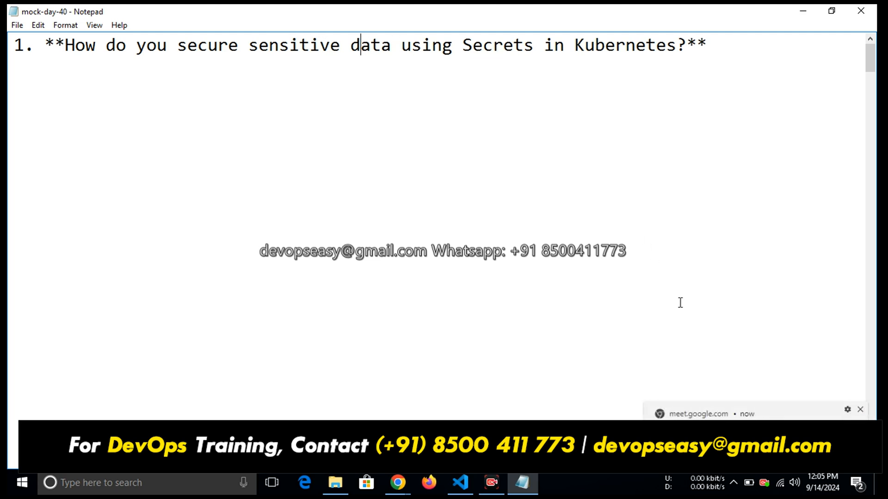
{"action": "mouse_move", "coordinate": [398, 482]}
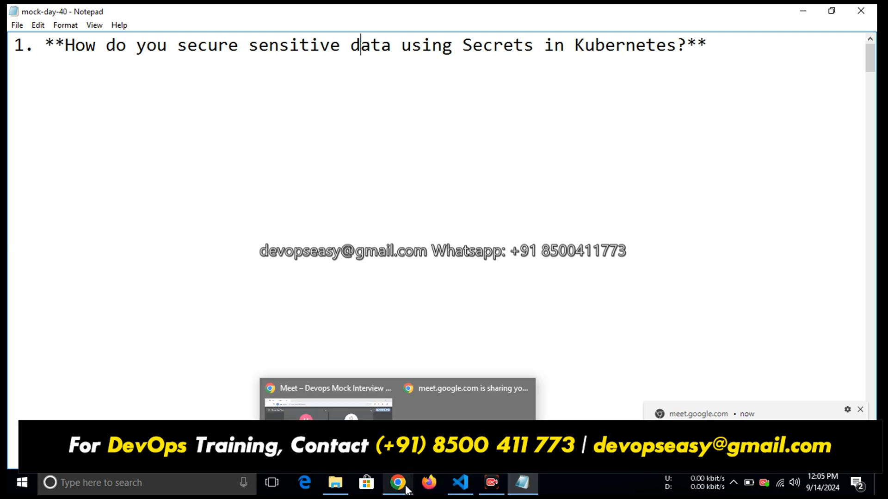
- Glance at the Meet call, then scroll the notes down to question 2 on Pod Security Policies
{"action": "left_click", "coordinate": [398, 483]}
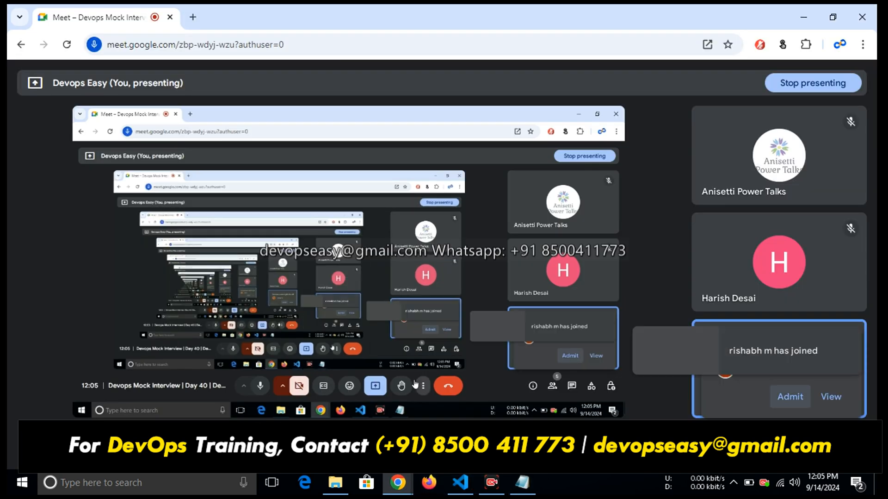
{"action": "left_click", "coordinate": [521, 482]}
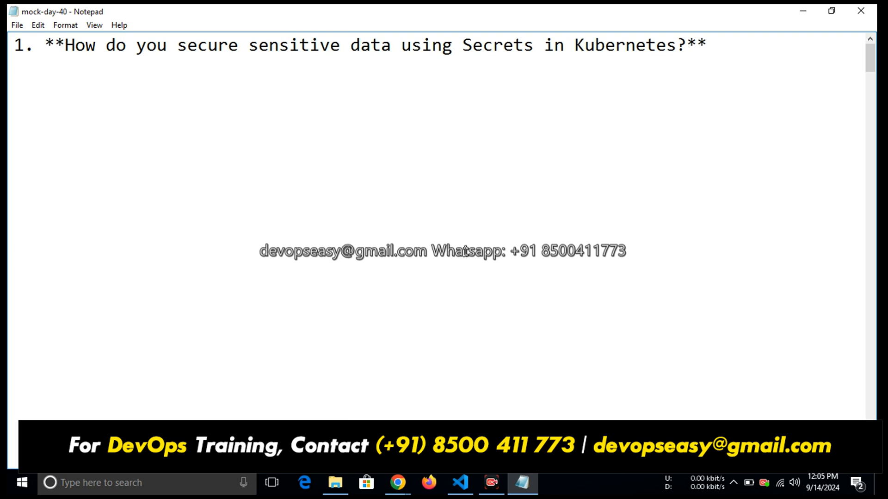
{"action": "scroll", "scroll_direction": "down", "scroll_amount": 3}
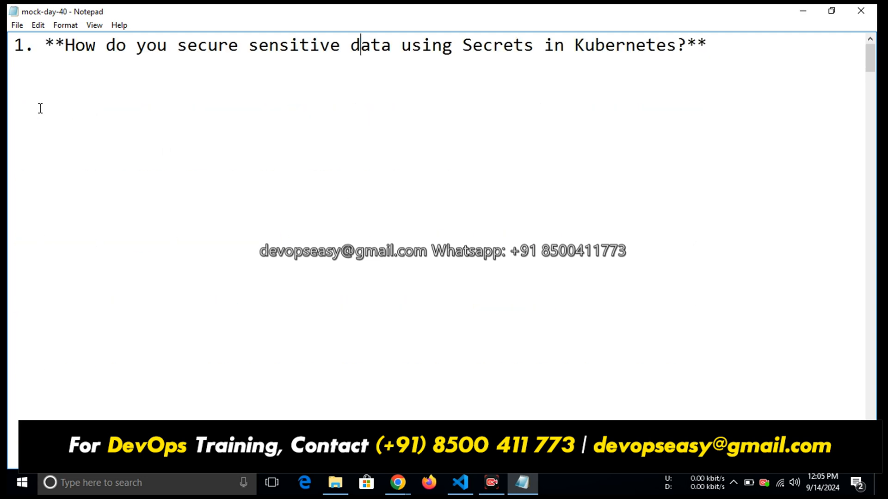
{"action": "mouse_move", "coordinate": [371, 110]}
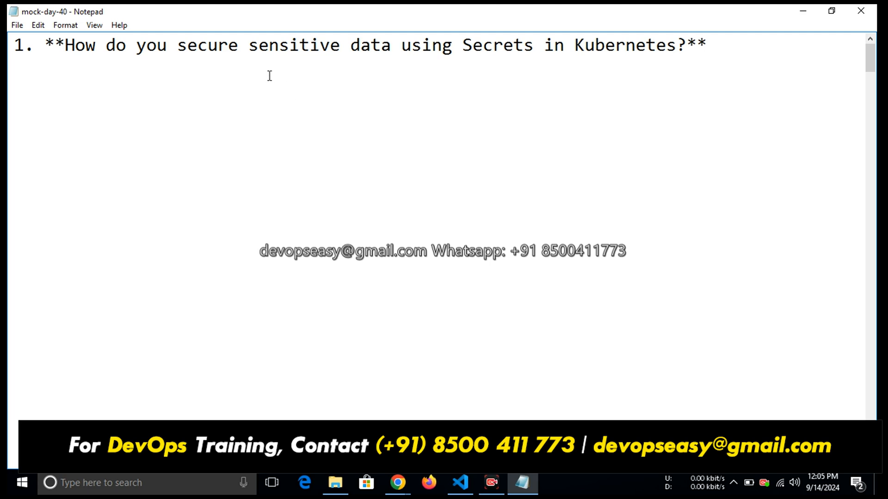
{"action": "mouse_move", "coordinate": [473, 66]}
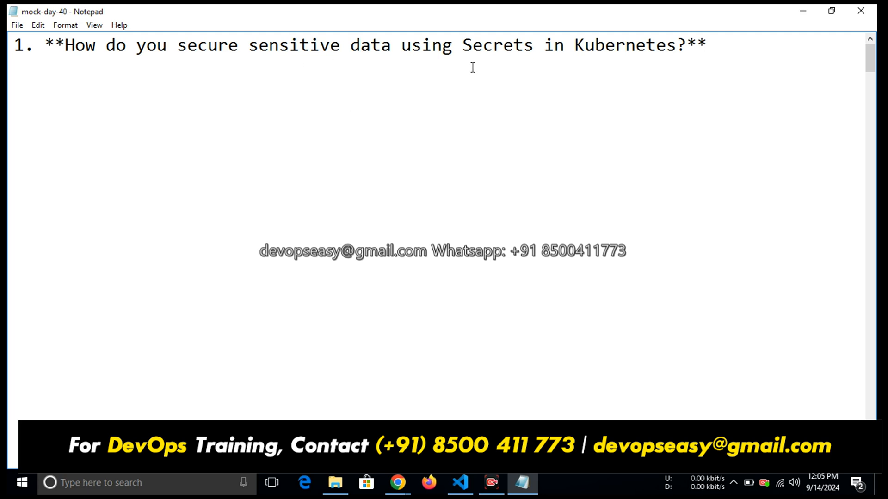
{"action": "scroll", "scroll_direction": "down", "scroll_amount": 3}
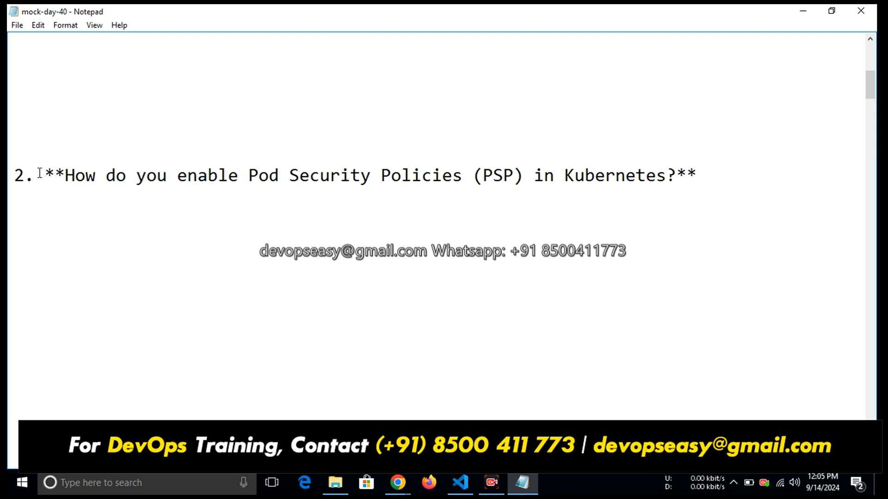
- Highlight question 3 on unauthorized Kubernetes API access, then clear the selection
{"action": "left_click_drag", "start_coordinate": [36, 175], "coordinate": [533, 175]}
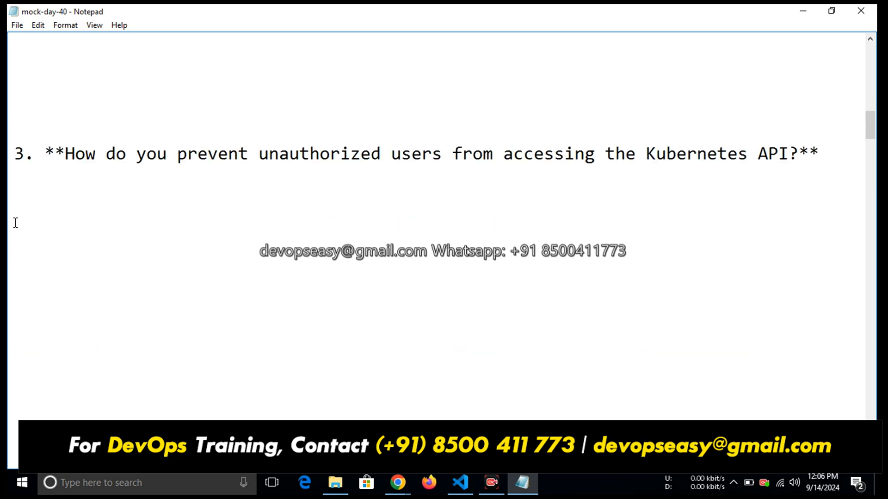
{"action": "left_click_drag", "start_coordinate": [14, 152], "coordinate": [397, 152]}
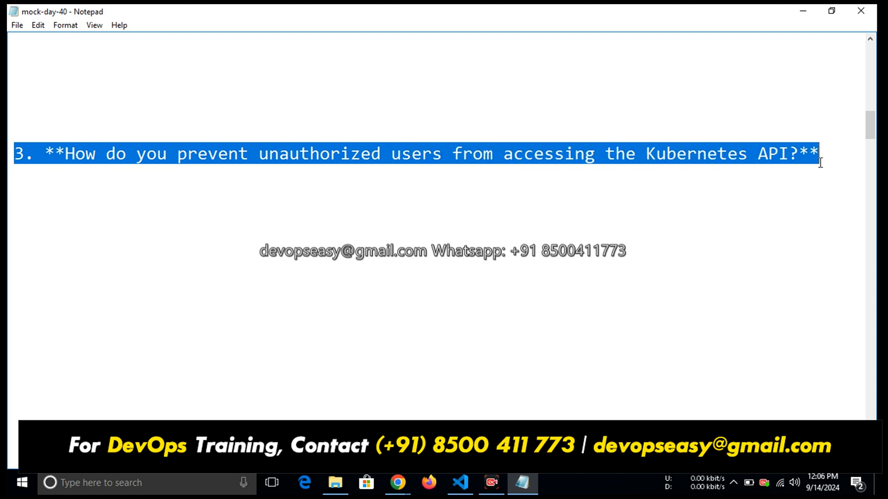
{"action": "left_click", "coordinate": [64, 215]}
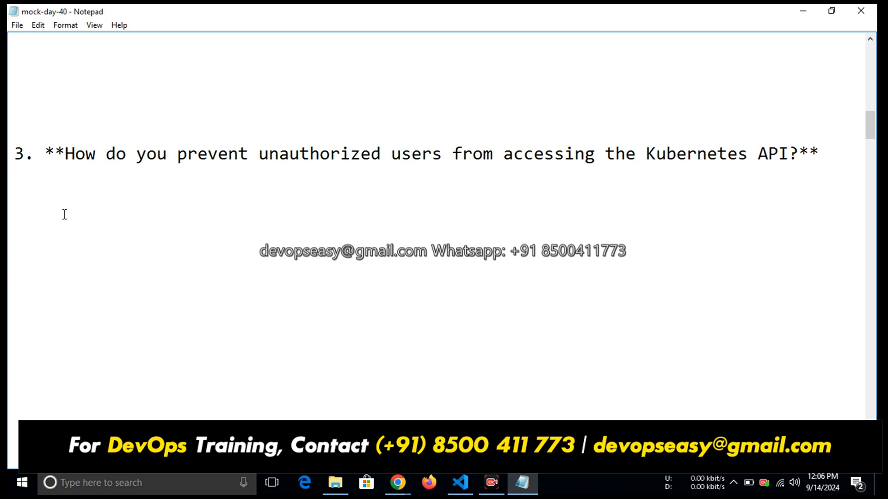
{"action": "left_click", "coordinate": [13, 218]}
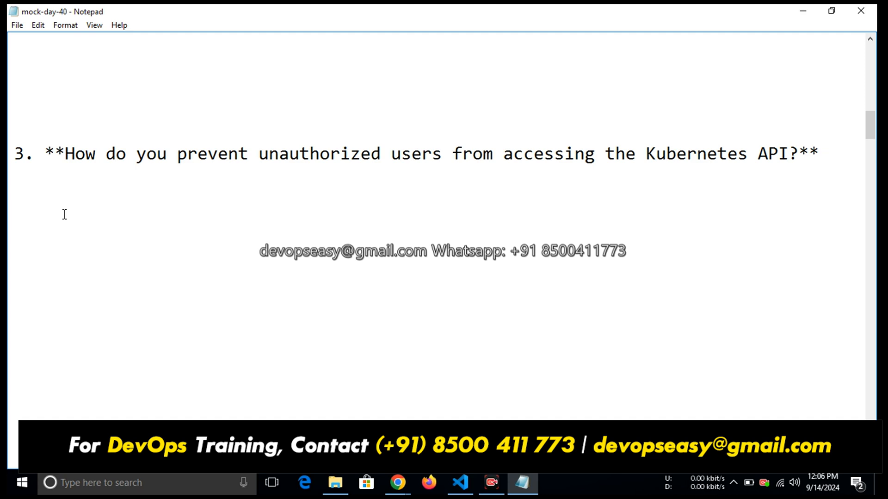
{"action": "left_click", "coordinate": [14, 219]}
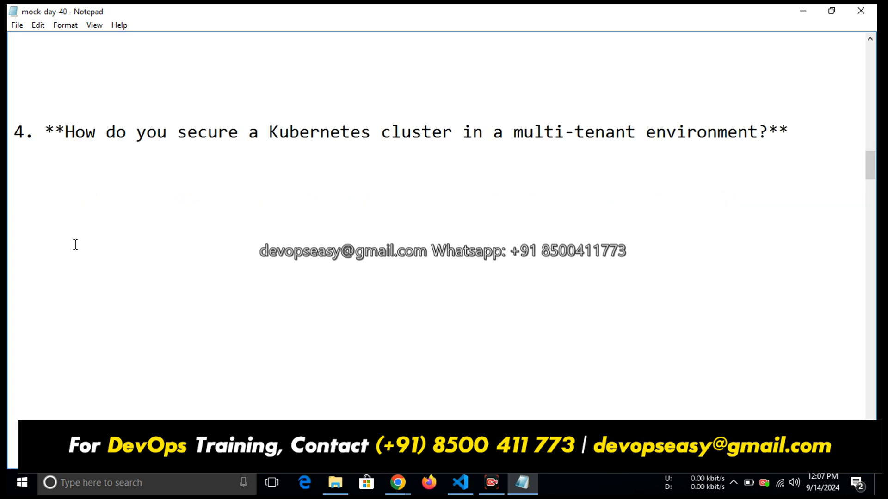
- Scroll past question 4 to question 5 on troubleshooting a node that is not Ready
{"action": "scroll", "scroll_direction": "down", "scroll_amount": 3}
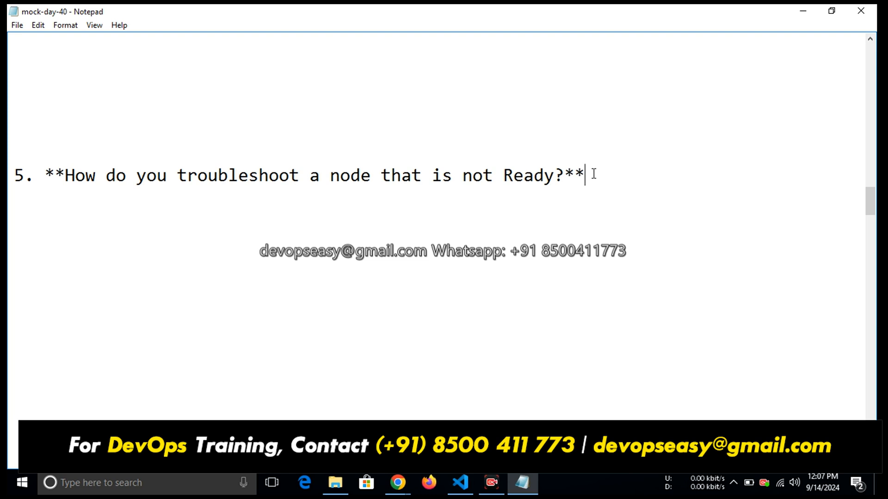
{"action": "mouse_move", "coordinate": [474, 204]}
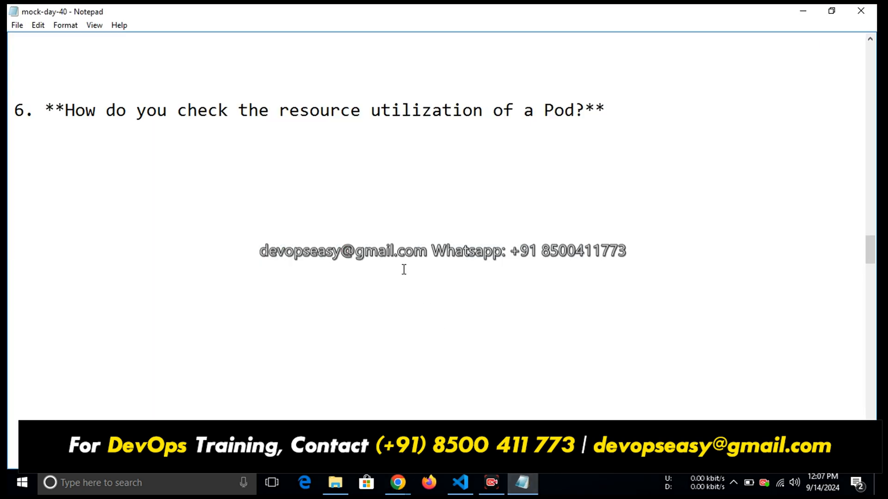
- Review question 7 on checking Kubernetes events, then scroll on to question 8 on networking troubleshooting
{"action": "scroll", "scroll_direction": "down", "scroll_amount": 3}
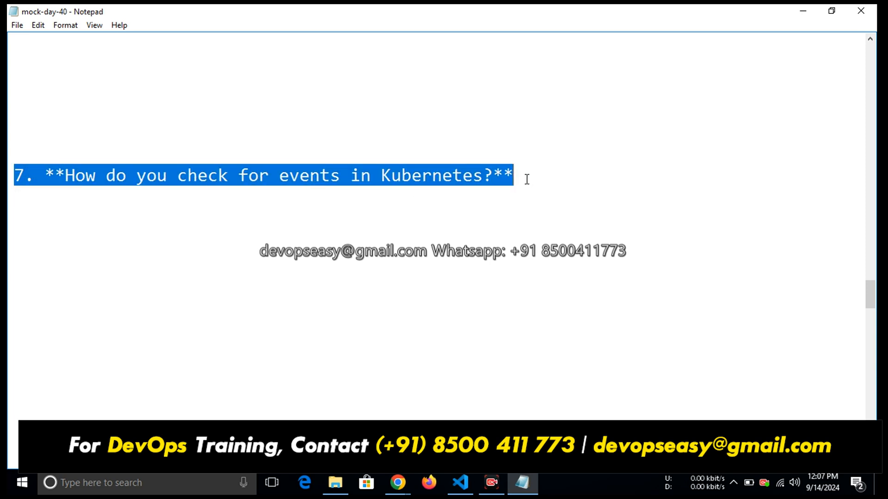
{"action": "left_click", "coordinate": [245, 123]}
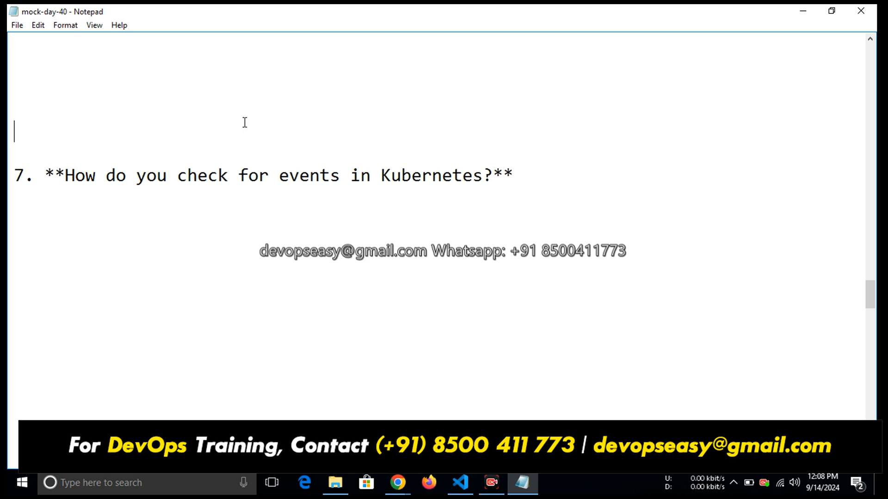
{"action": "scroll", "scroll_direction": "down", "scroll_amount": 3}
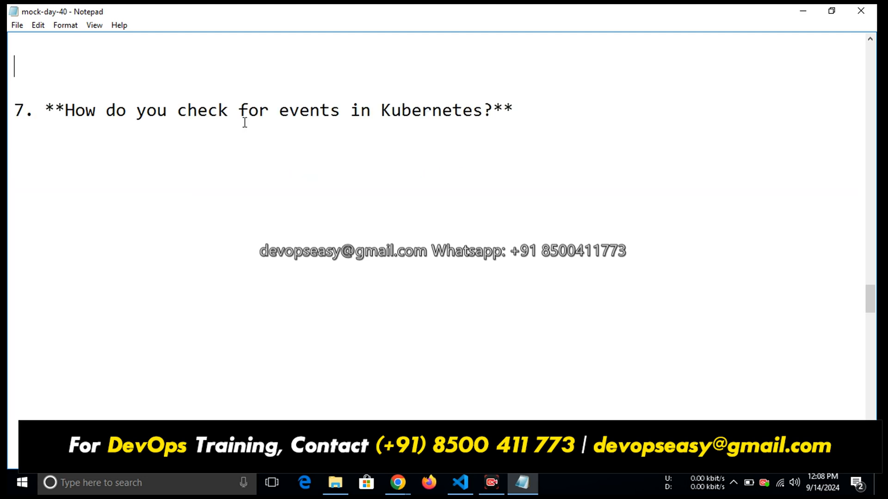
{"action": "scroll", "scroll_direction": "down", "scroll_amount": 3}
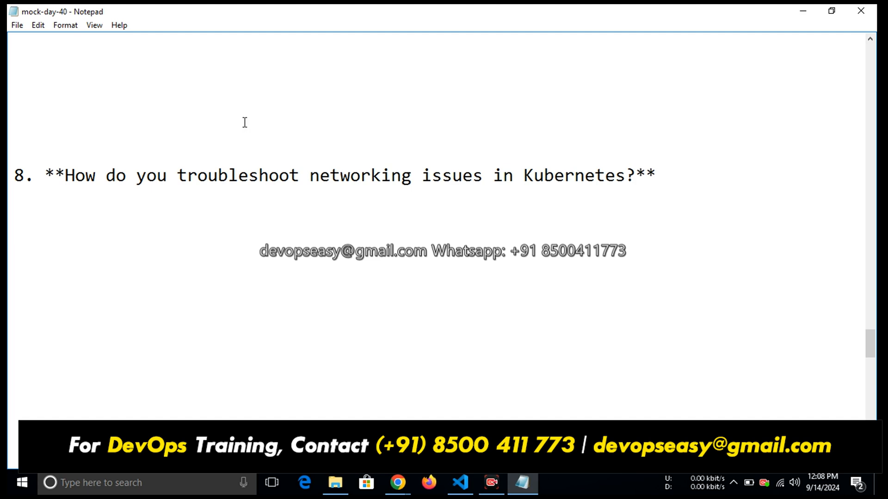
- Scroll to question 9 on rolling updates and place the cursor in its line
{"action": "scroll", "scroll_direction": "down", "scroll_amount": 3}
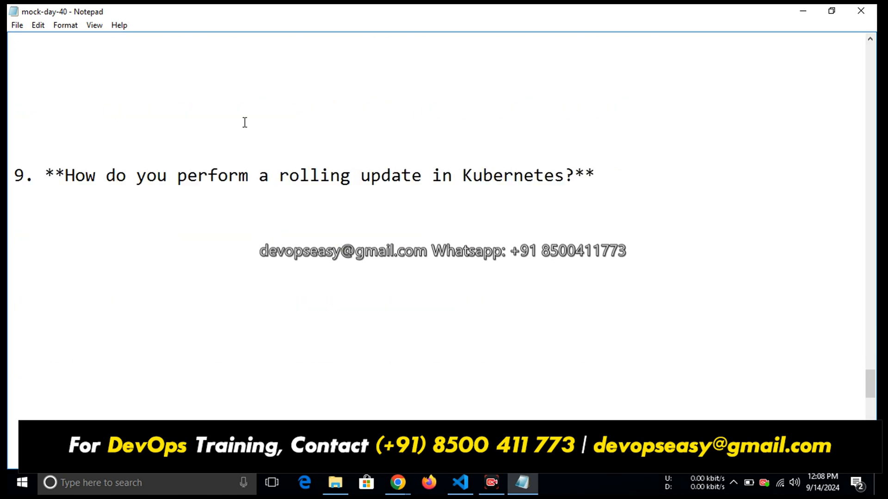
{"action": "mouse_move", "coordinate": [39, 178]}
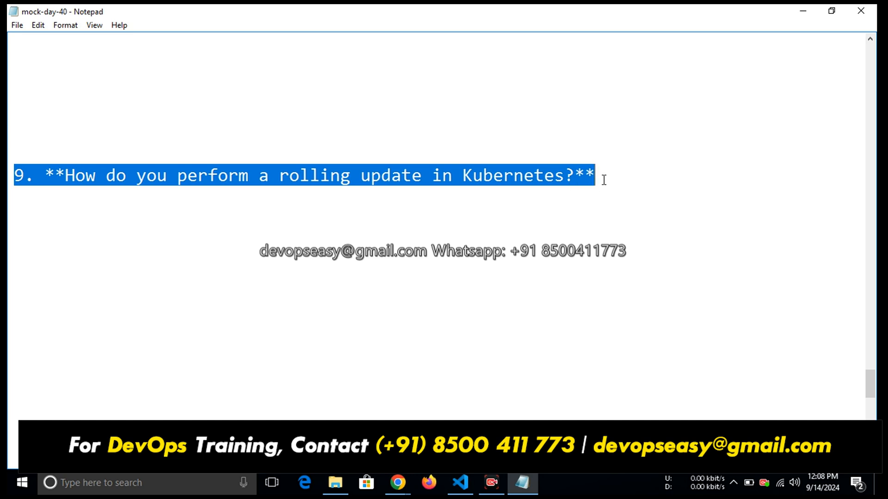
{"action": "left_click", "coordinate": [206, 175]}
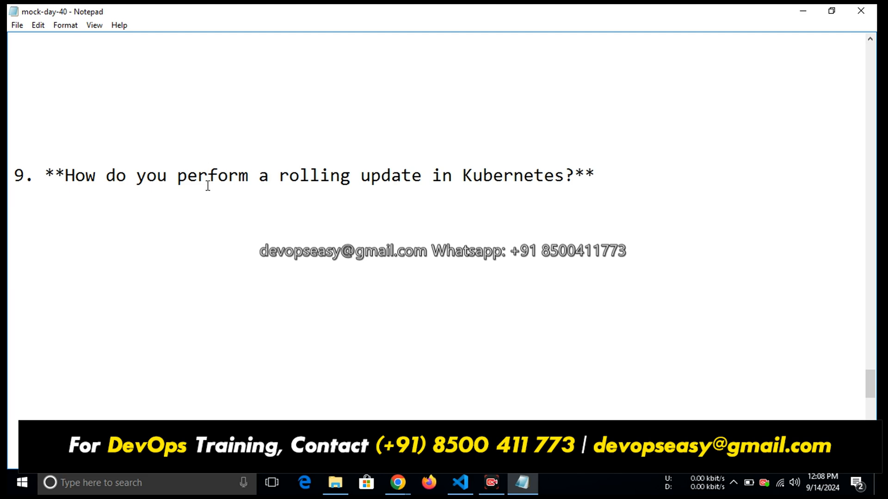
{"action": "left_click", "coordinate": [207, 174]}
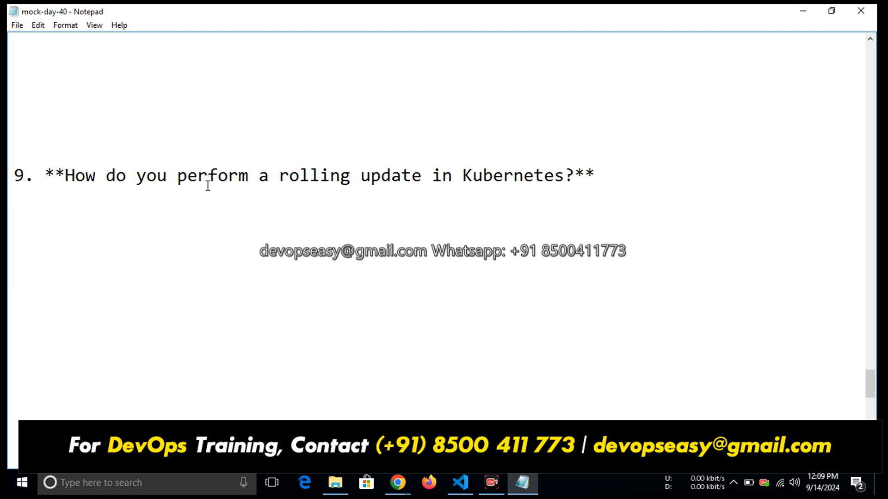
{"action": "left_click", "coordinate": [207, 175]}
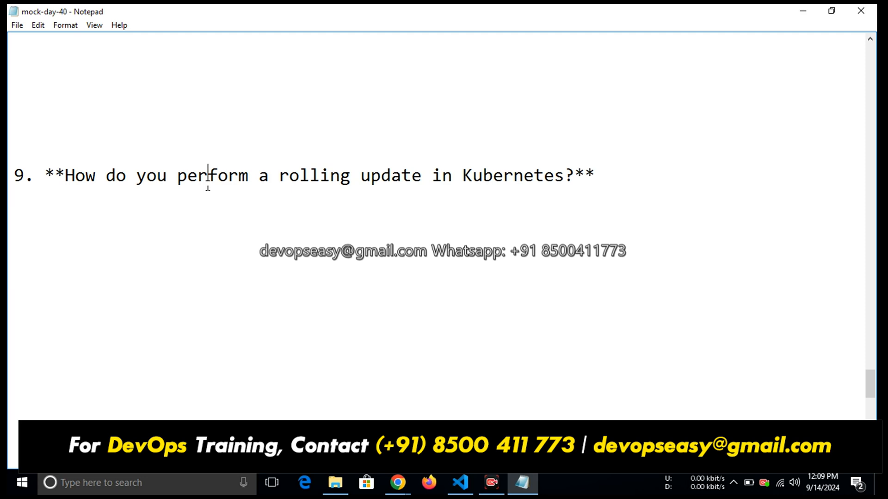
{"action": "mouse_move", "coordinate": [208, 175]}
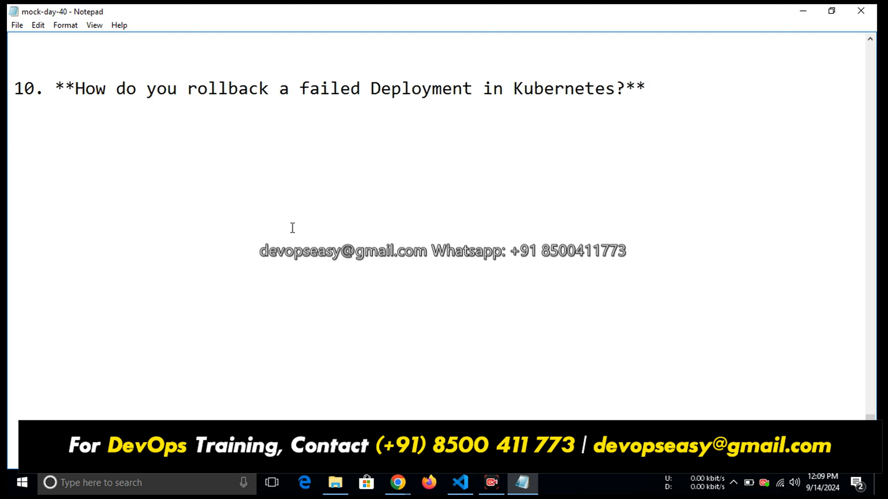
{"action": "scroll", "scroll_direction": "down", "scroll_amount": 3}
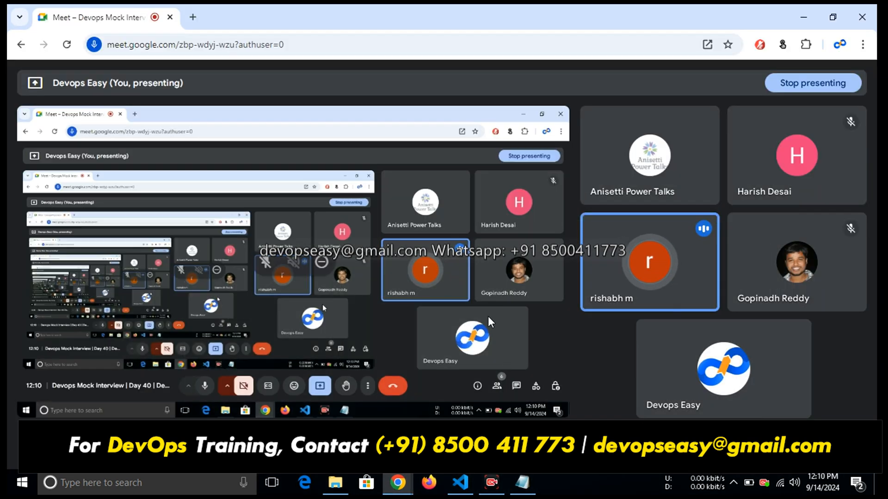
{"action": "mouse_move", "coordinate": [351, 341]}
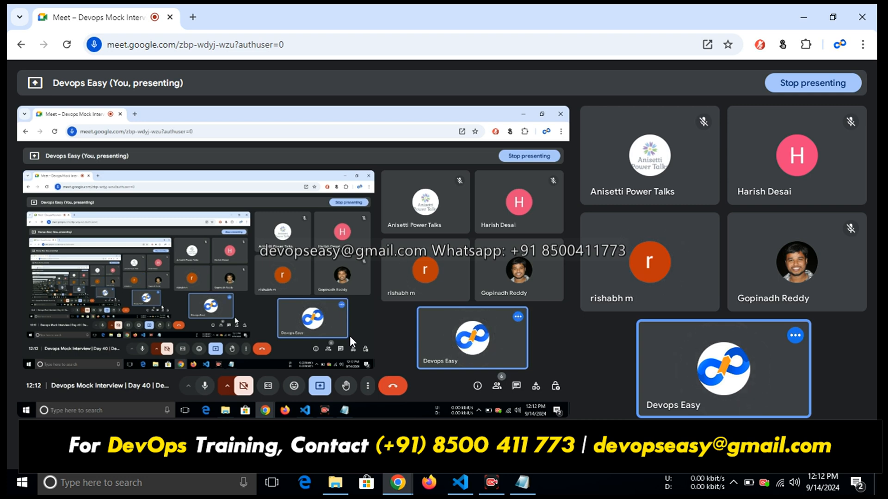
{"action": "left_click", "coordinate": [649, 261]}
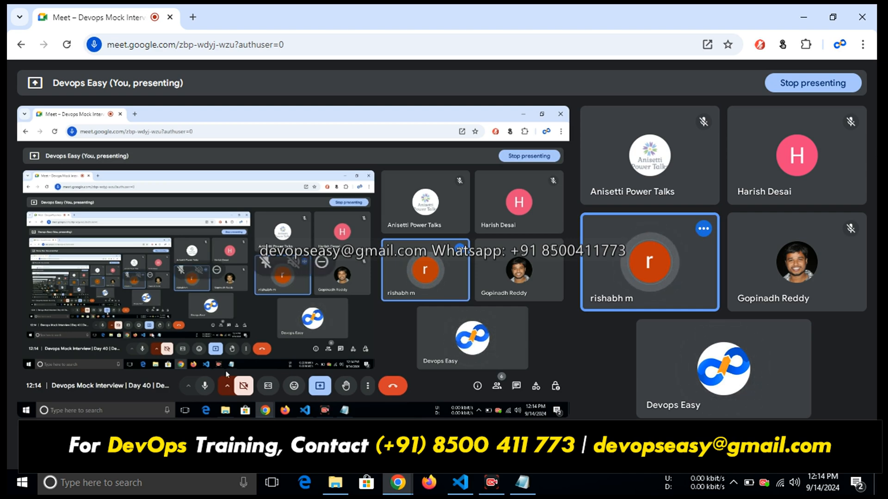
{"action": "left_click", "coordinate": [459, 483]}
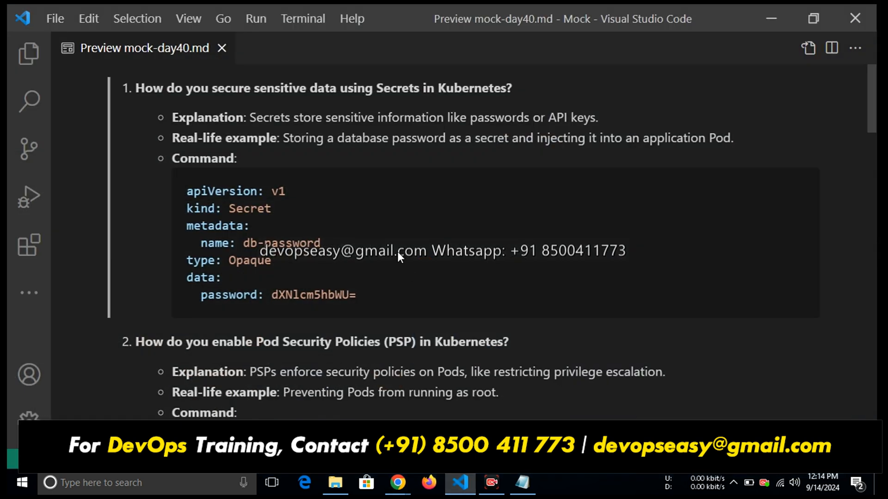
{"action": "mouse_move", "coordinate": [398, 203]}
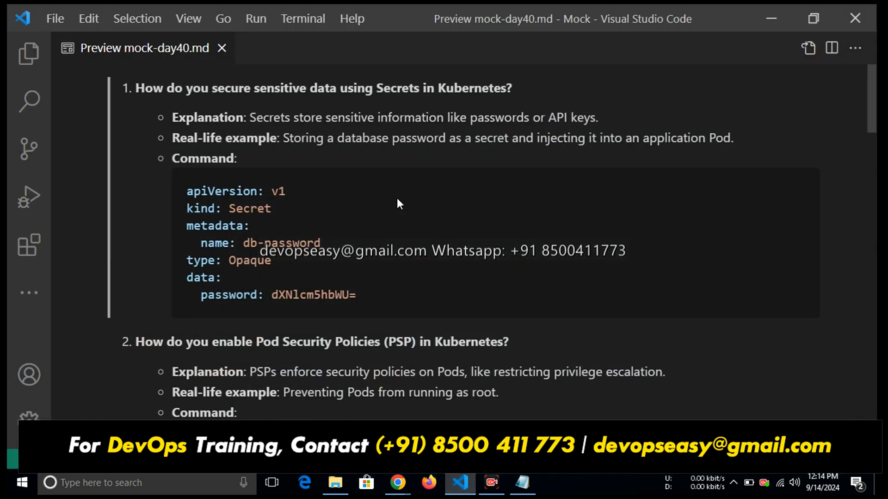
{"action": "mouse_move", "coordinate": [400, 84]}
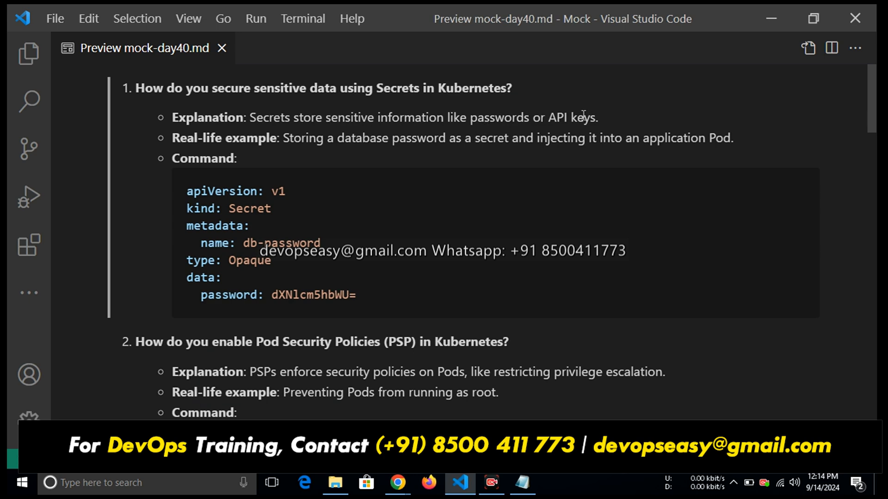
{"action": "mouse_move", "coordinate": [261, 137]}
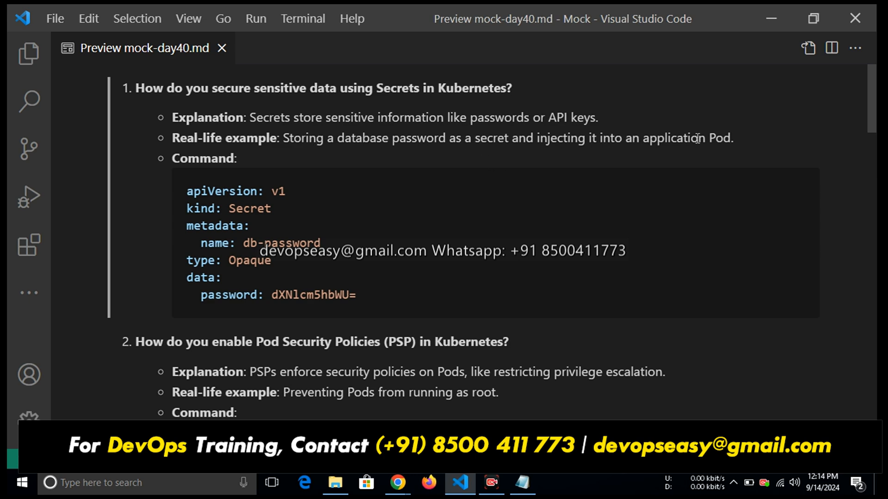
{"action": "mouse_move", "coordinate": [184, 152]}
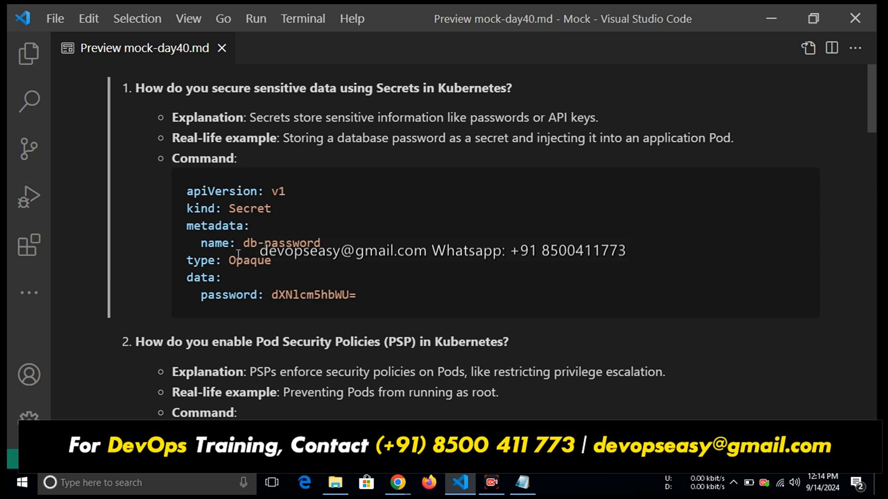
{"action": "mouse_move", "coordinate": [259, 267]}
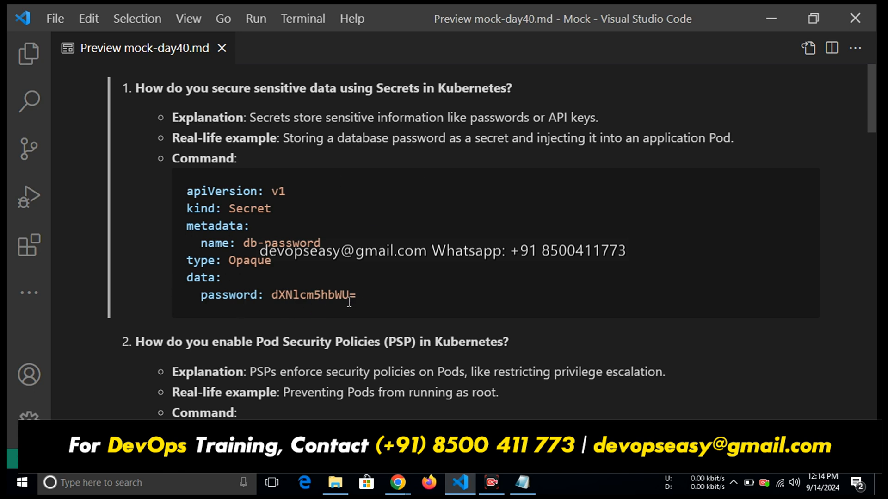
{"action": "mouse_move", "coordinate": [229, 189]}
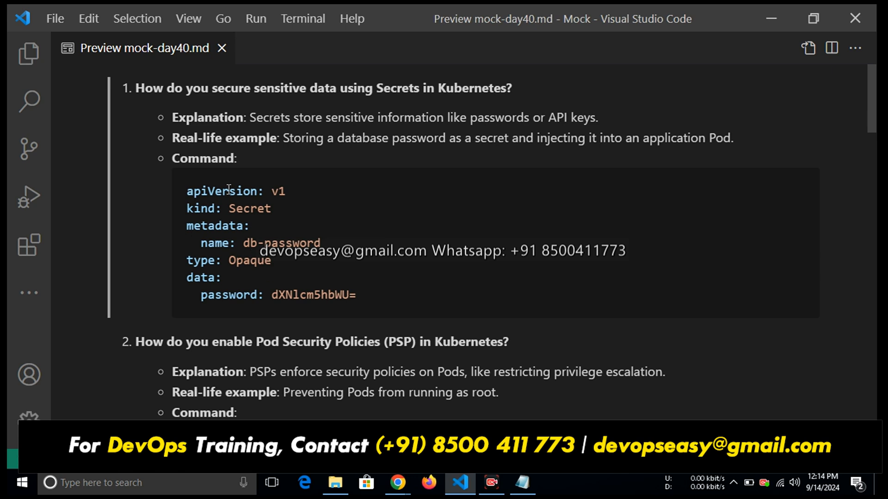
{"action": "mouse_move", "coordinate": [304, 284]}
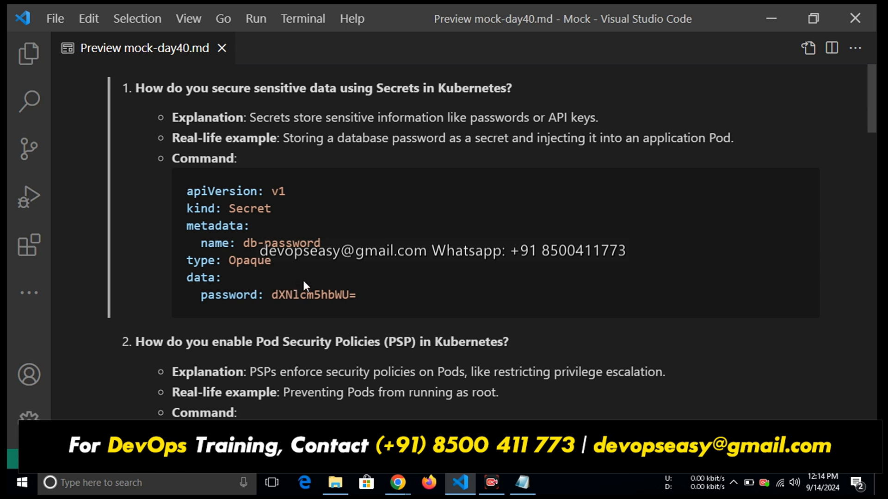
{"action": "mouse_move", "coordinate": [300, 270]}
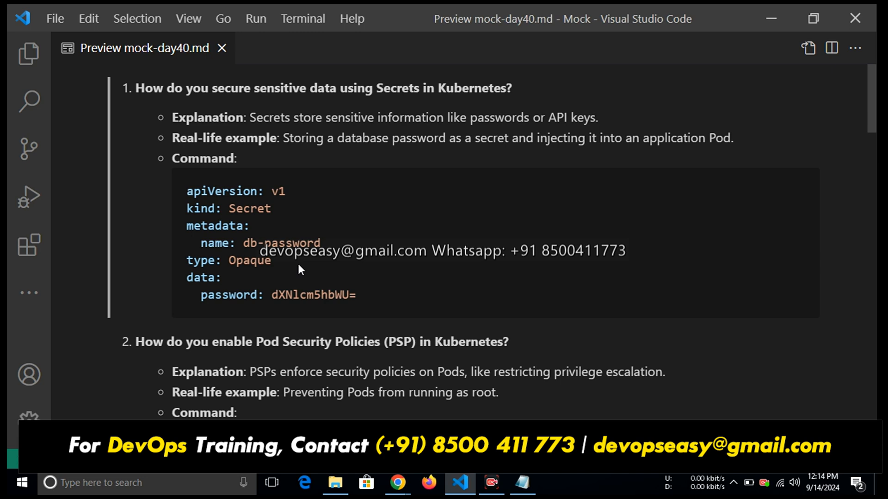
{"action": "mouse_move", "coordinate": [268, 228]}
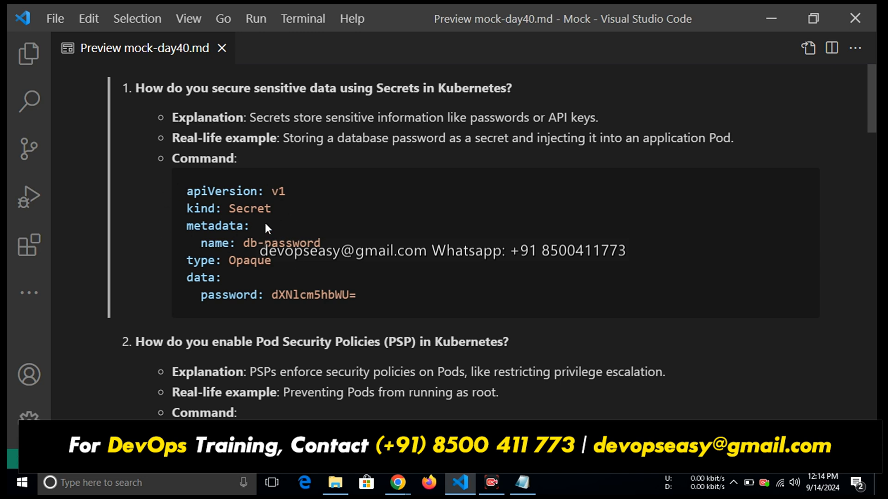
{"action": "mouse_move", "coordinate": [299, 219]}
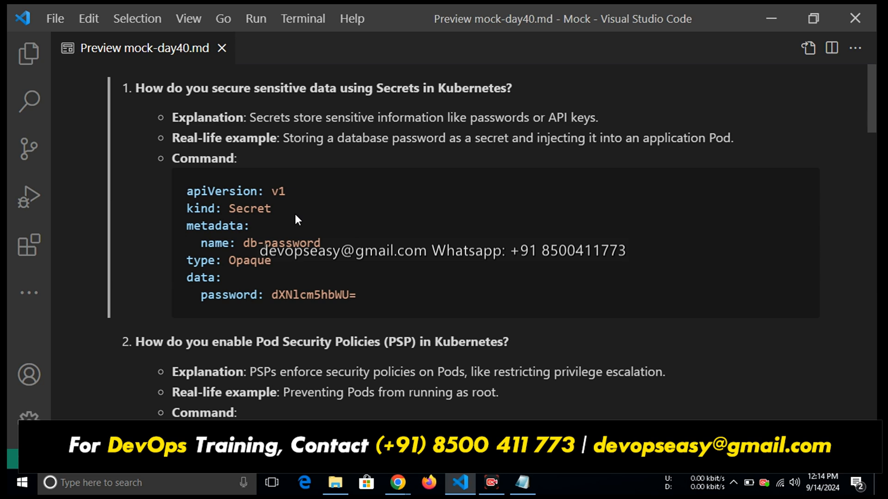
{"action": "mouse_move", "coordinate": [385, 264]}
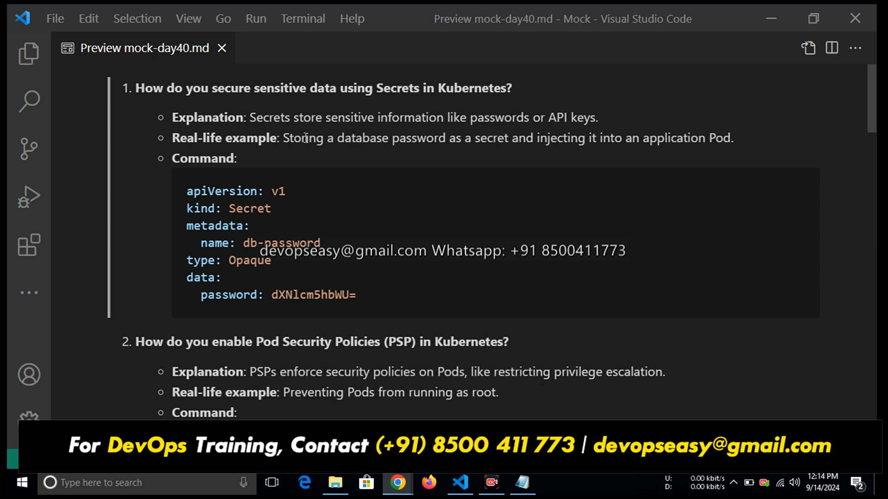
{"action": "mouse_move", "coordinate": [288, 289]}
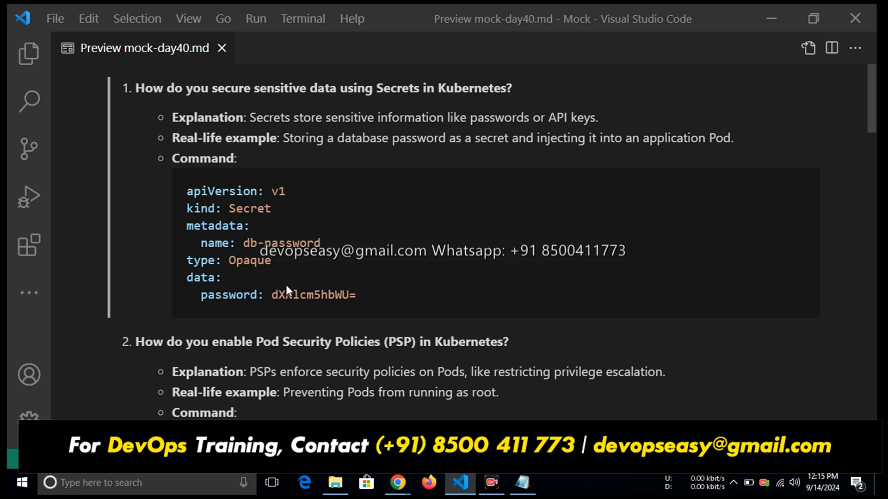
- Scroll the Markdown preview to question 2's PodSecurityPolicy YAML block
{"action": "scroll", "scroll_direction": "down", "scroll_amount": 3}
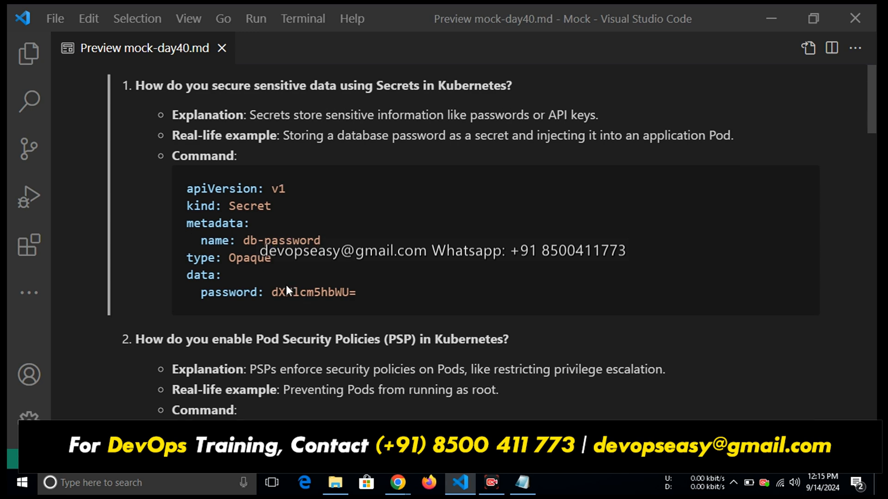
{"action": "scroll", "scroll_direction": "down", "scroll_amount": 3}
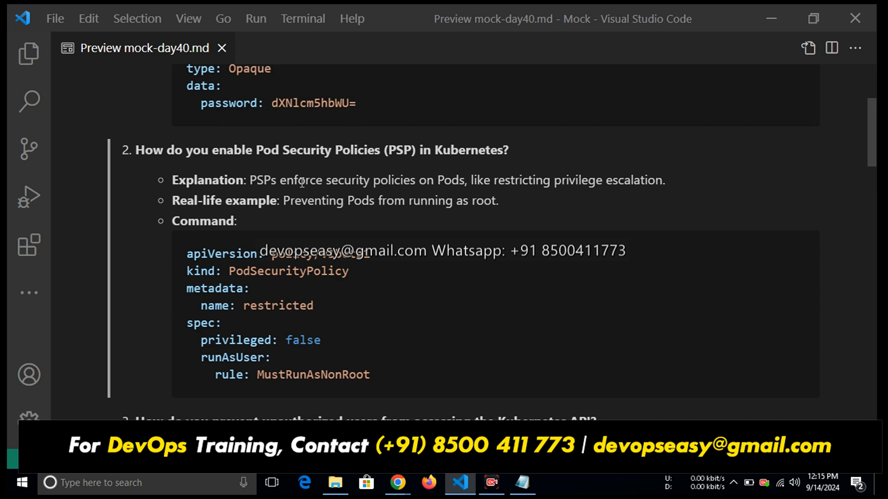
{"action": "mouse_move", "coordinate": [315, 181]}
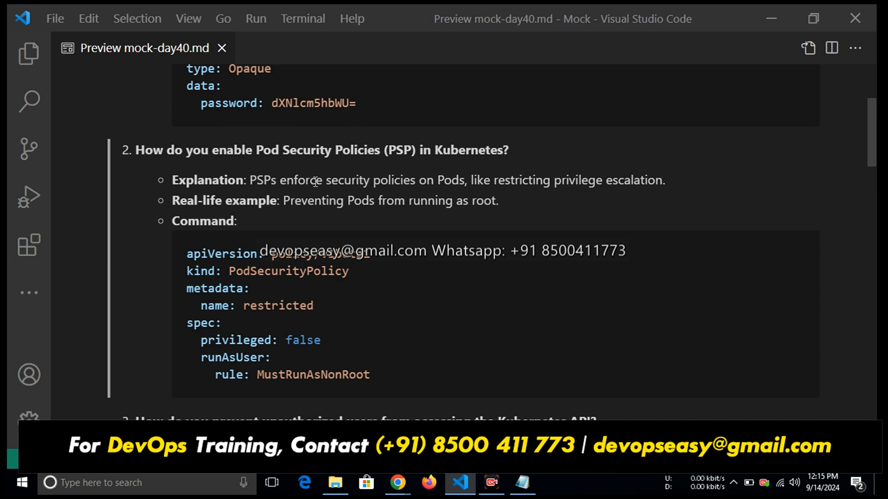
{"action": "mouse_move", "coordinate": [510, 194]}
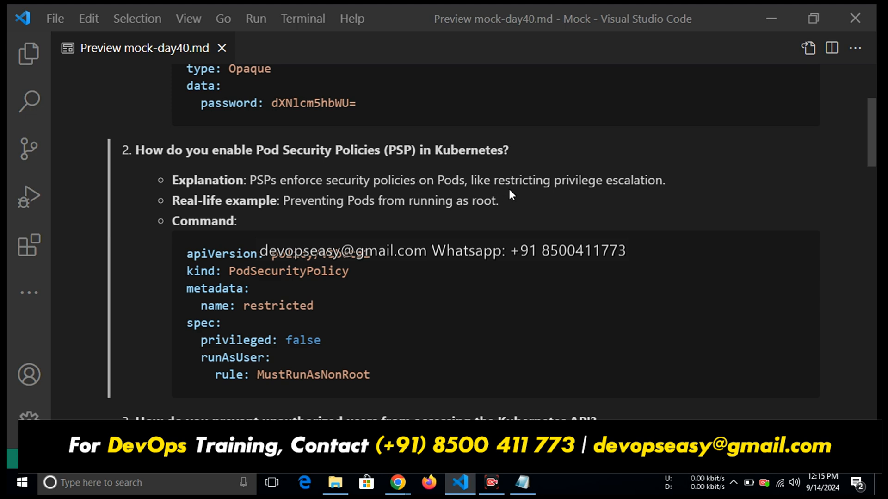
{"action": "mouse_move", "coordinate": [643, 181]}
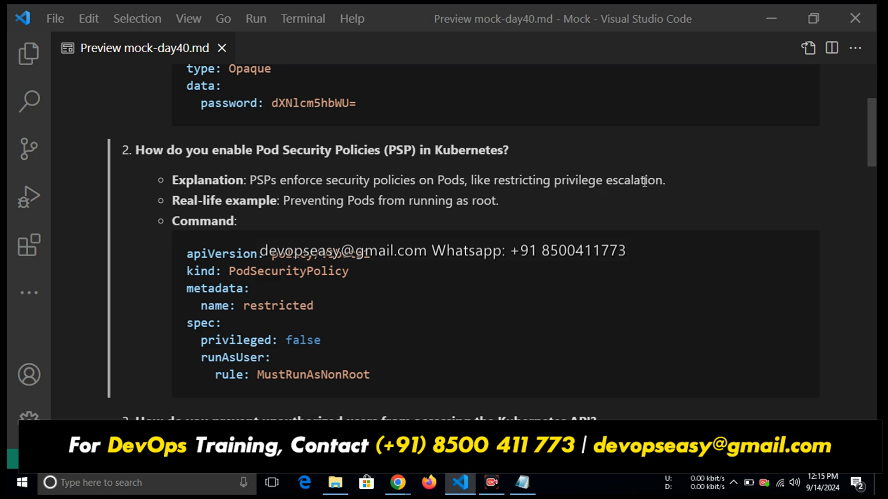
{"action": "mouse_move", "coordinate": [326, 230]}
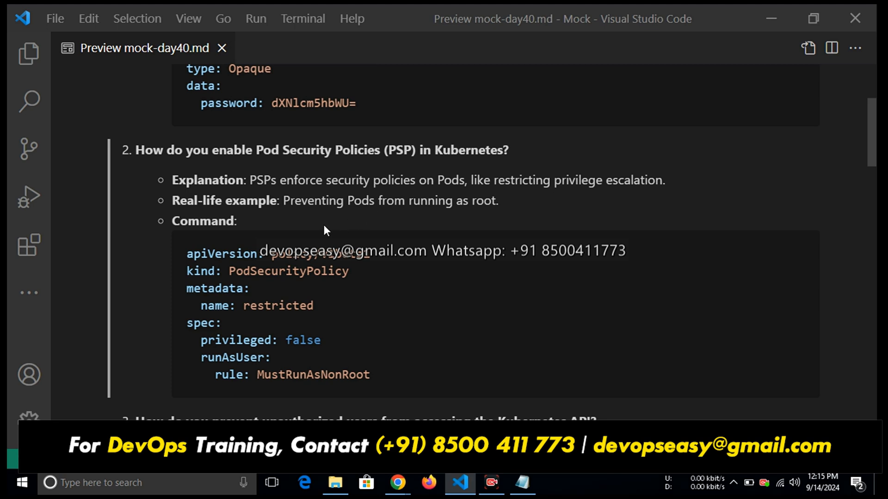
{"action": "mouse_move", "coordinate": [513, 207]}
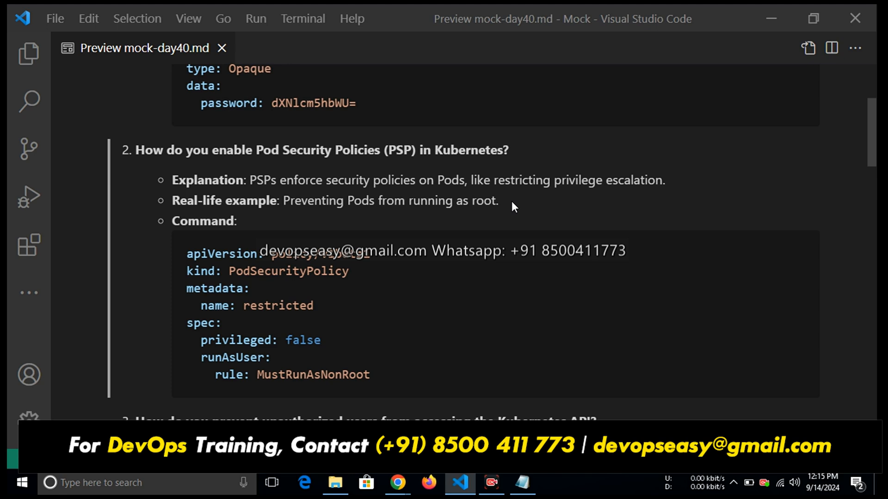
{"action": "scroll", "scroll_direction": "down", "scroll_amount": 3}
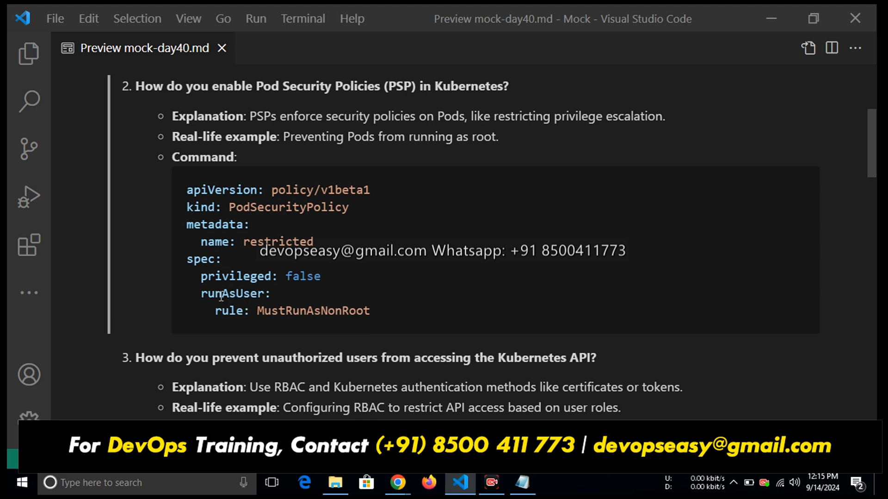
{"action": "mouse_move", "coordinate": [378, 321]}
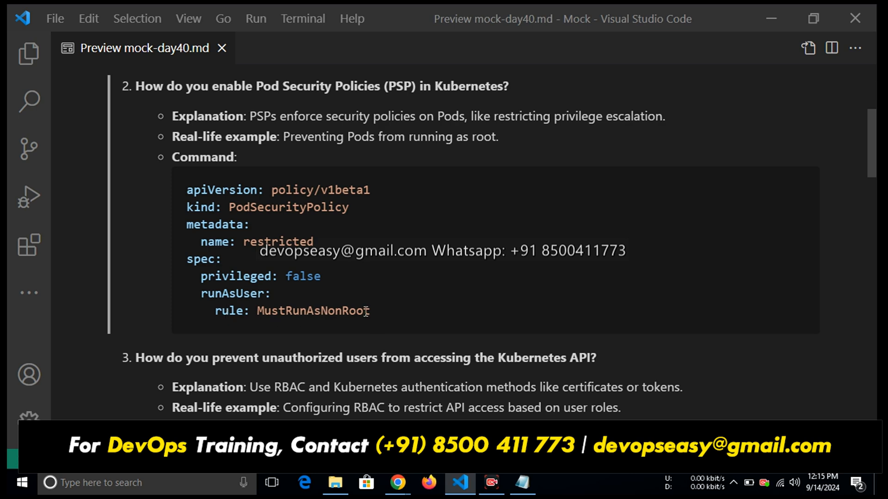
{"action": "scroll", "scroll_direction": "down", "scroll_amount": 3}
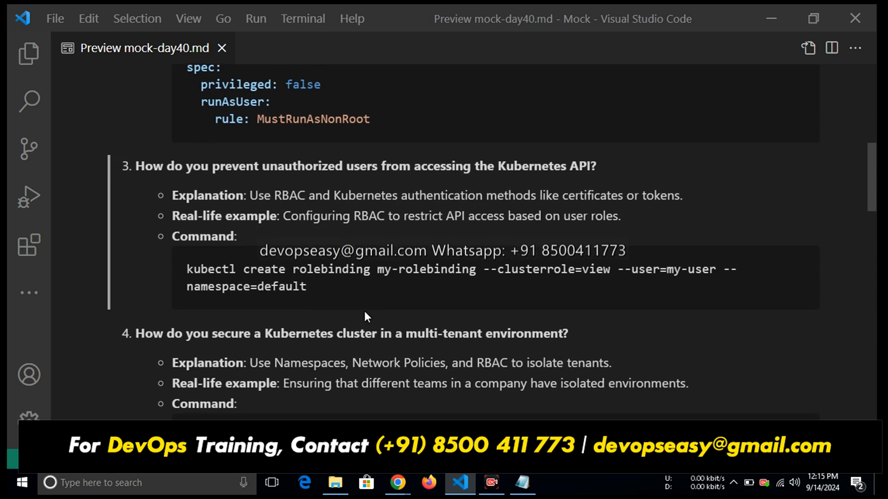
{"action": "mouse_move", "coordinate": [368, 181]}
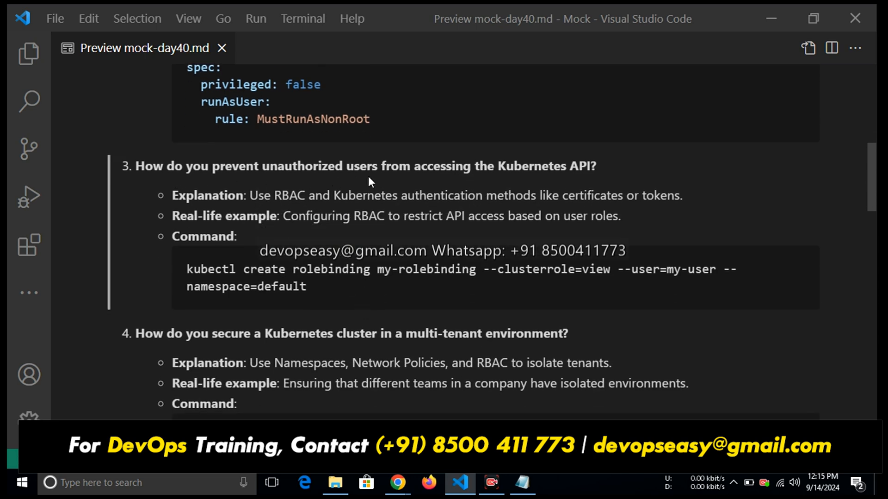
{"action": "mouse_move", "coordinate": [606, 174]}
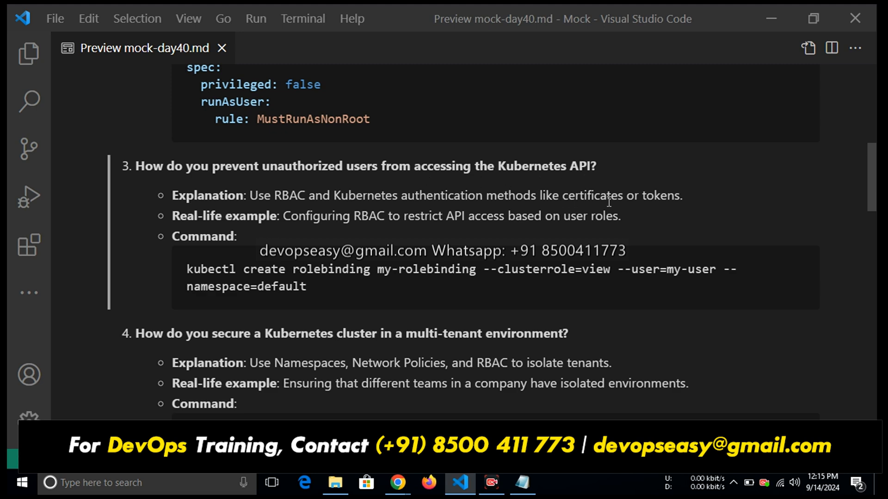
{"action": "mouse_move", "coordinate": [222, 260]}
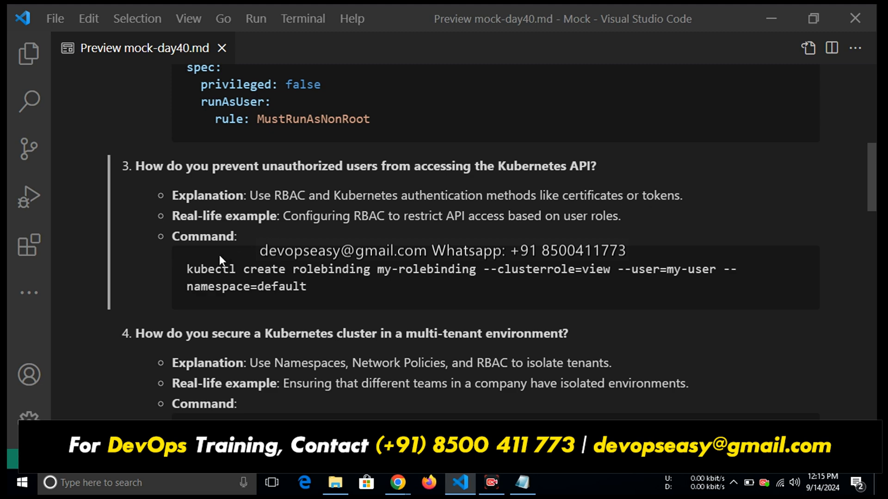
{"action": "mouse_move", "coordinate": [475, 221]}
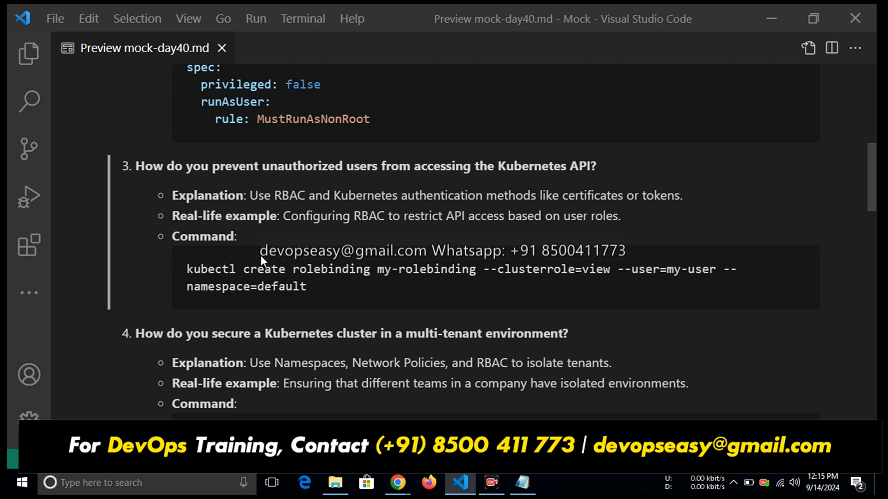
{"action": "mouse_move", "coordinate": [341, 270]}
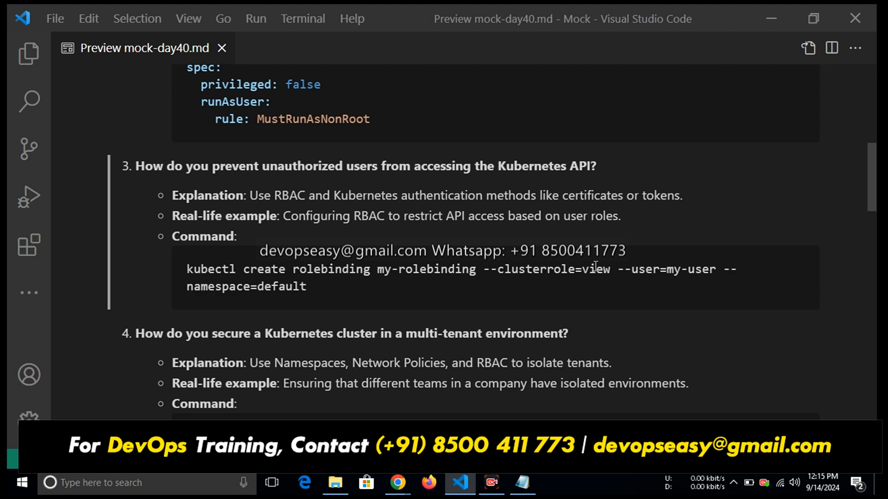
{"action": "mouse_move", "coordinate": [639, 271]}
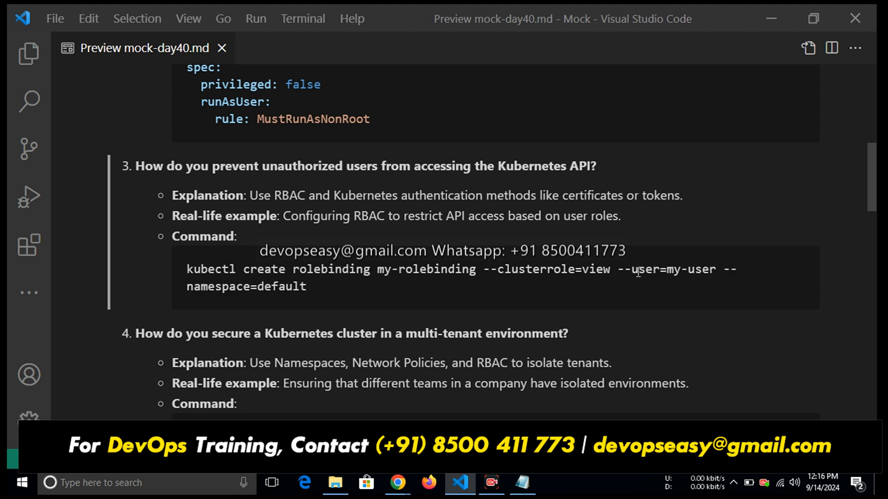
{"action": "mouse_move", "coordinate": [700, 289]}
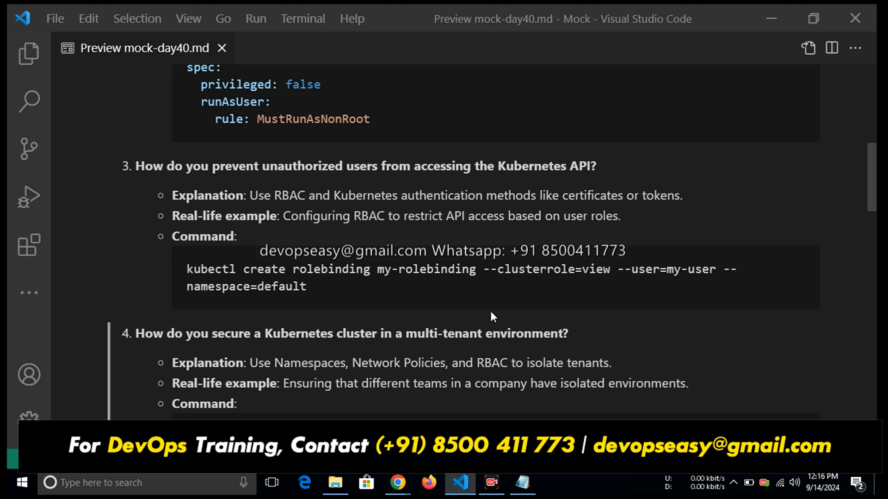
{"action": "mouse_move", "coordinate": [667, 277]}
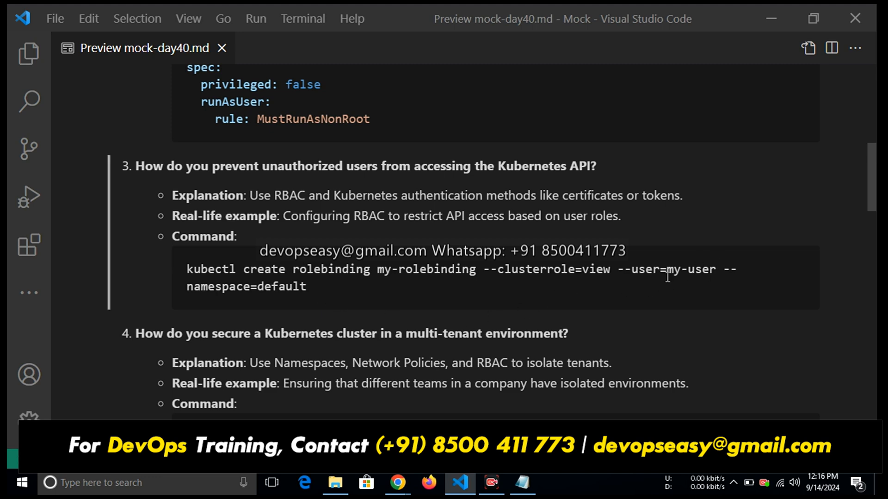
{"action": "mouse_move", "coordinate": [251, 301]}
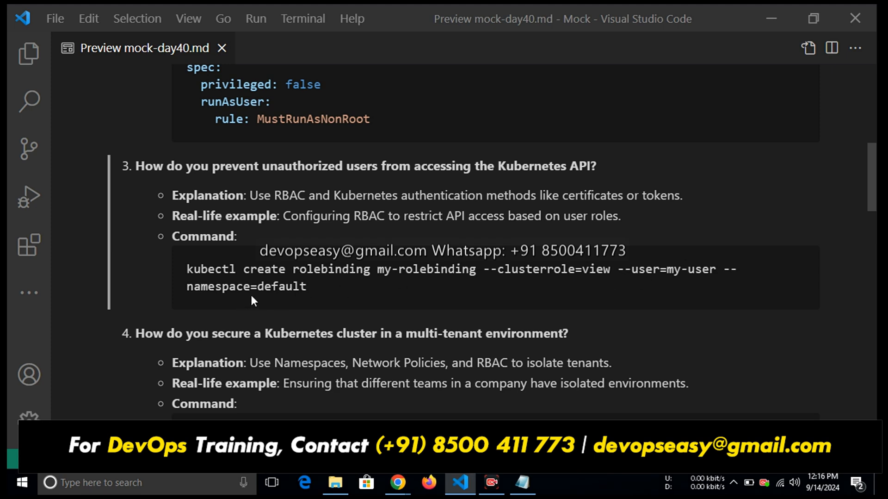
{"action": "mouse_move", "coordinate": [348, 301]}
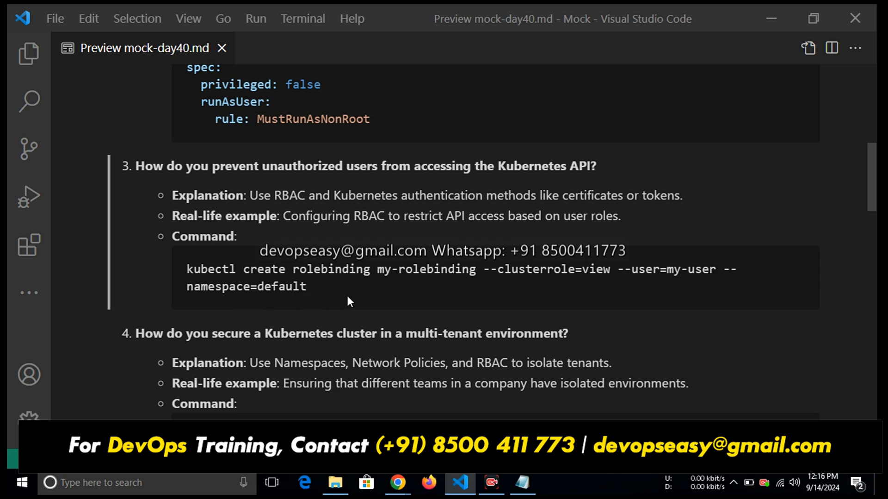
{"action": "mouse_move", "coordinate": [373, 296]}
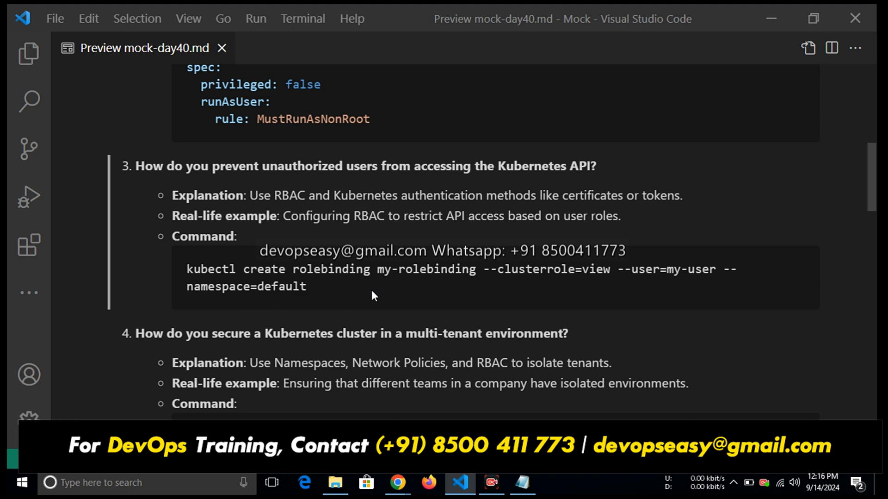
- Scroll the preview to question 4's team-a Namespace YAML example
{"action": "scroll", "scroll_direction": "down", "scroll_amount": 3}
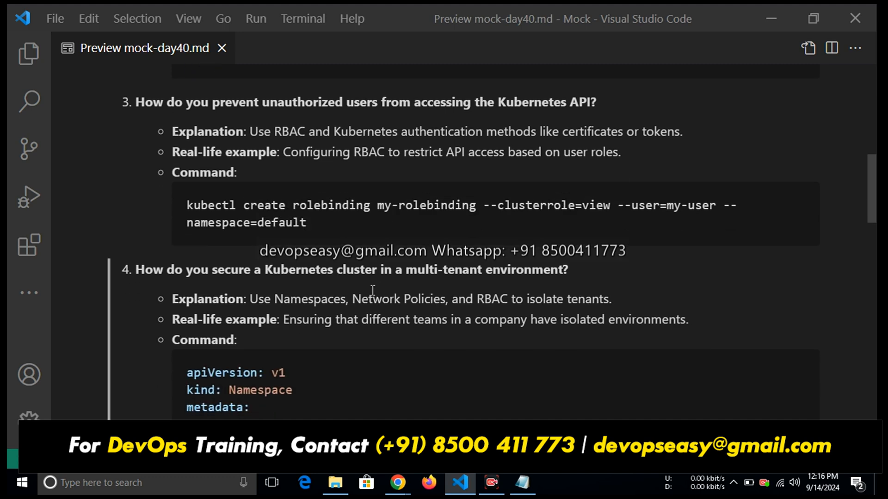
{"action": "scroll", "scroll_direction": "down", "scroll_amount": 3}
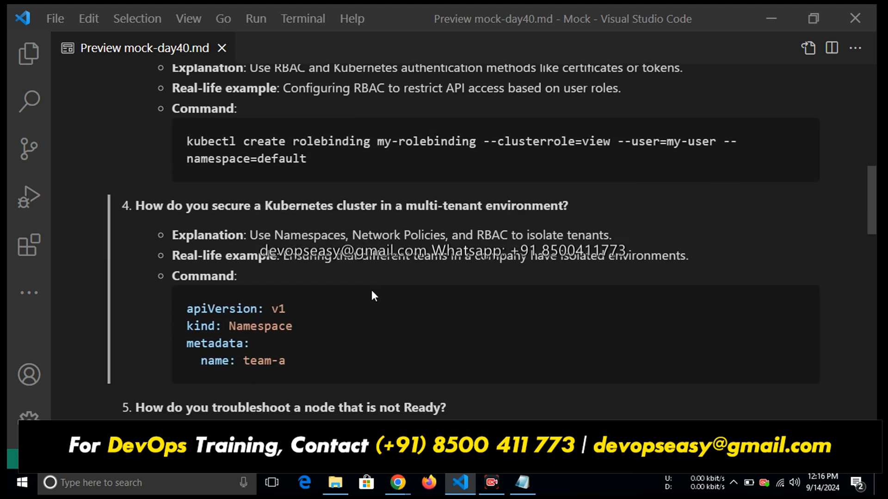
{"action": "scroll", "scroll_direction": "up", "scroll_amount": 3}
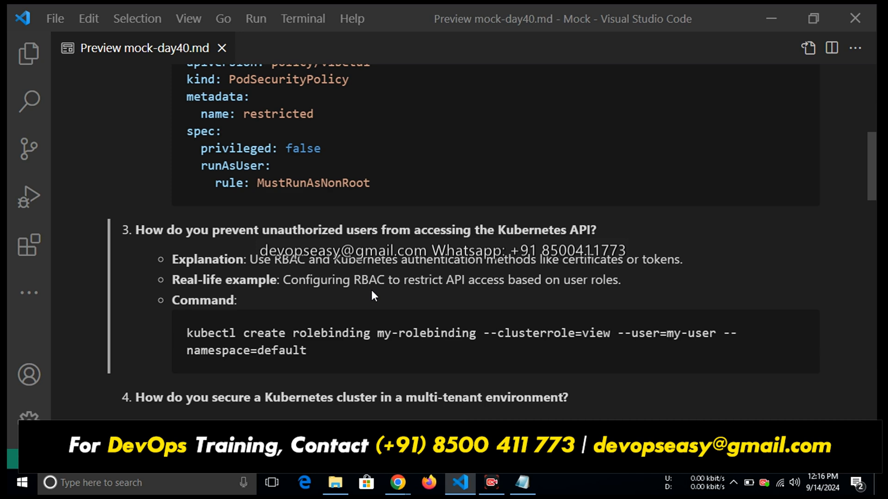
{"action": "scroll", "scroll_direction": "down", "scroll_amount": 3}
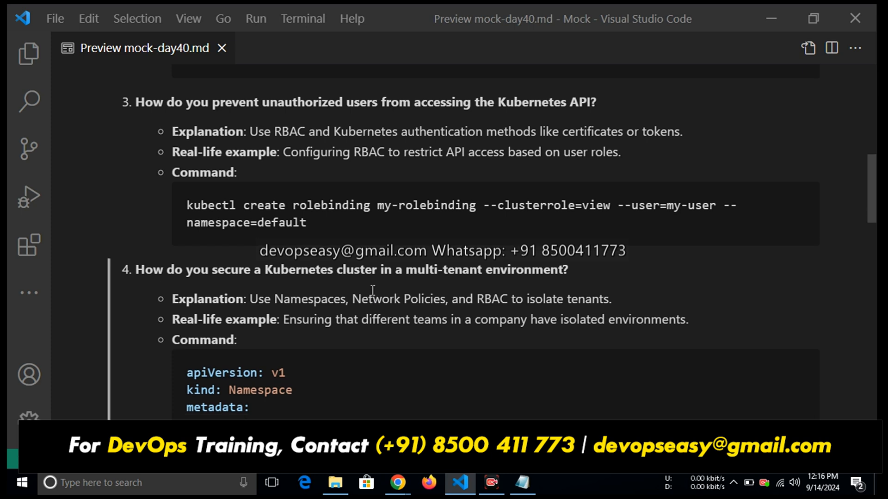
{"action": "scroll", "scroll_direction": "down", "scroll_amount": 3}
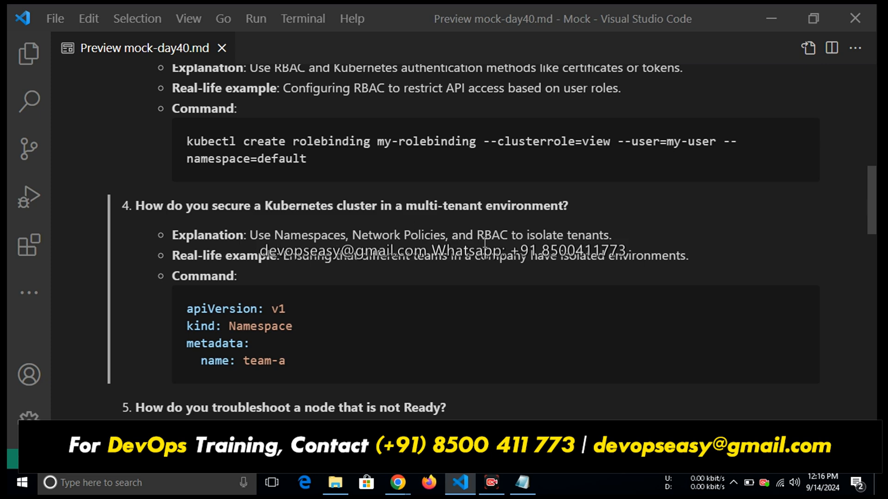
- Scroll the preview through questions 5–7 to question 8's kubectl describe networkpolicy command
{"action": "scroll", "scroll_direction": "down", "scroll_amount": 3}
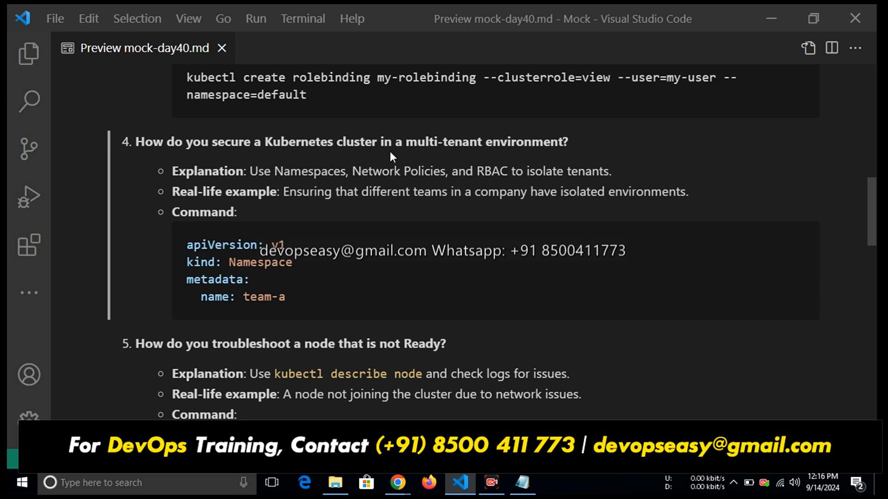
{"action": "mouse_move", "coordinate": [281, 311]}
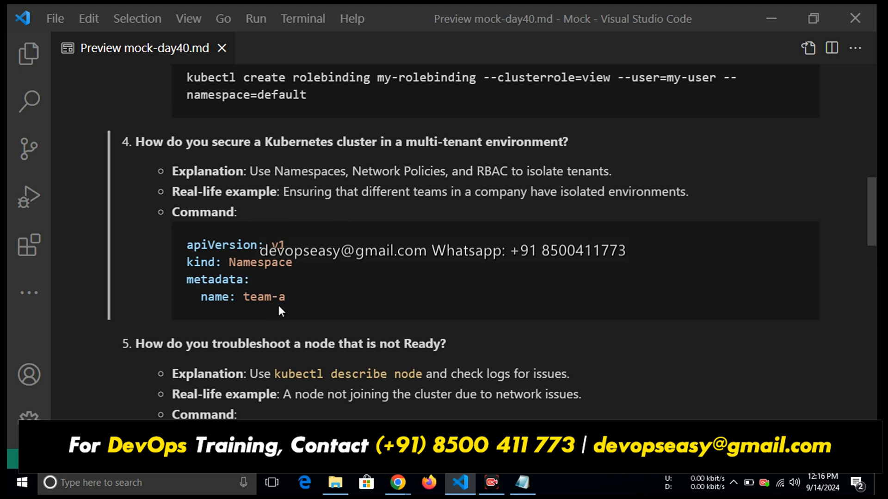
{"action": "mouse_move", "coordinate": [289, 303]}
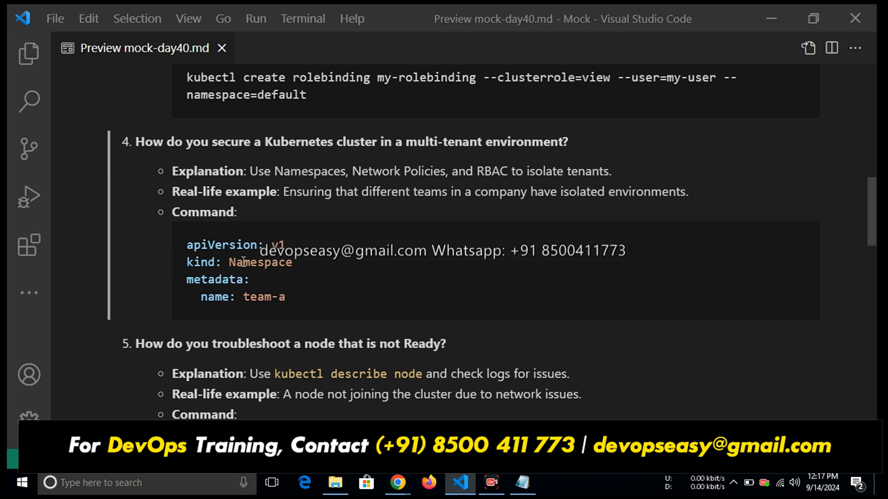
{"action": "mouse_move", "coordinate": [283, 295]}
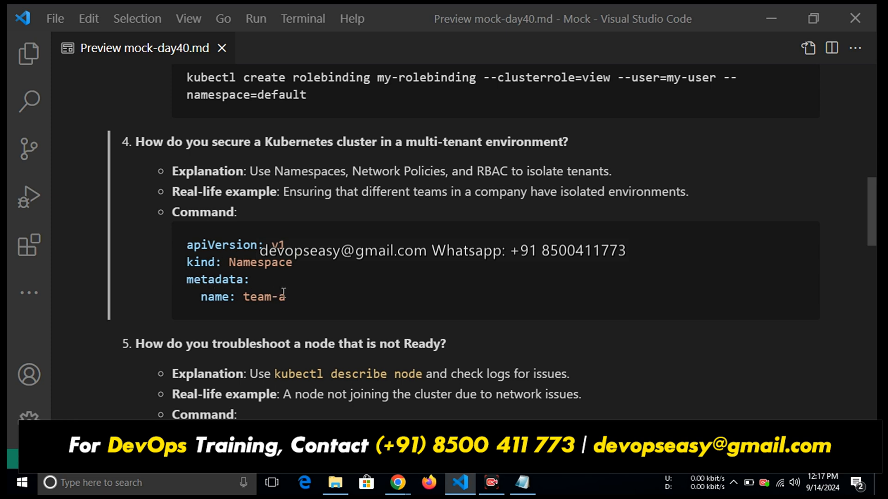
{"action": "mouse_move", "coordinate": [289, 305]}
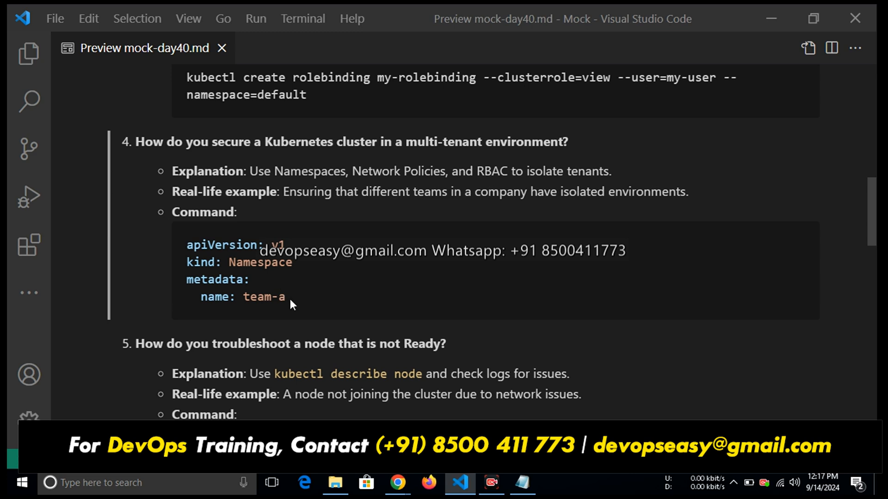
{"action": "scroll", "scroll_direction": "down", "scroll_amount": 3}
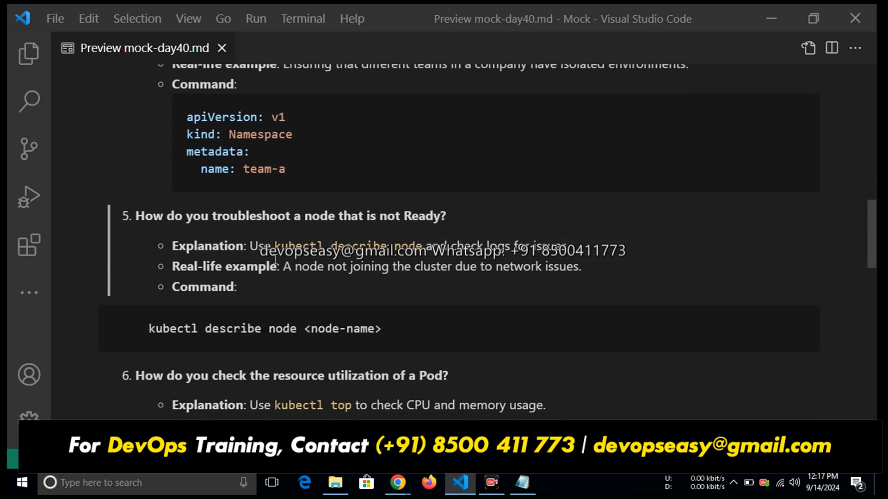
{"action": "mouse_move", "coordinate": [469, 229]}
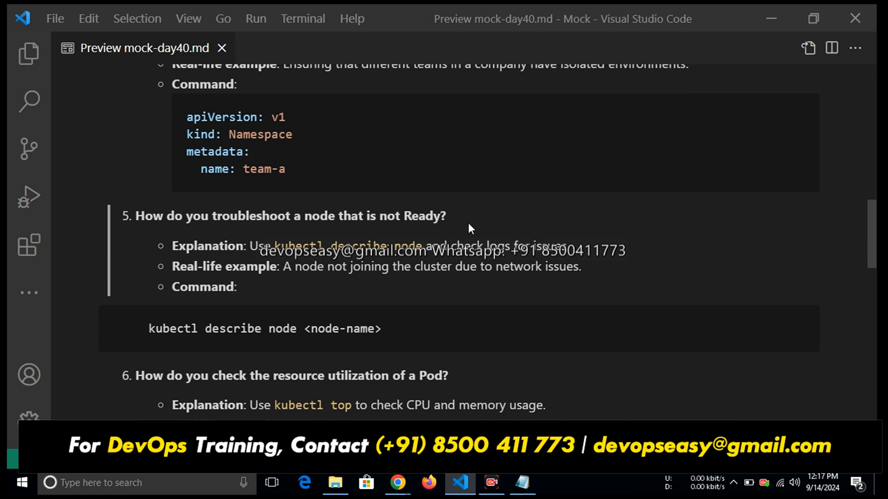
{"action": "scroll", "scroll_direction": "down", "scroll_amount": 3}
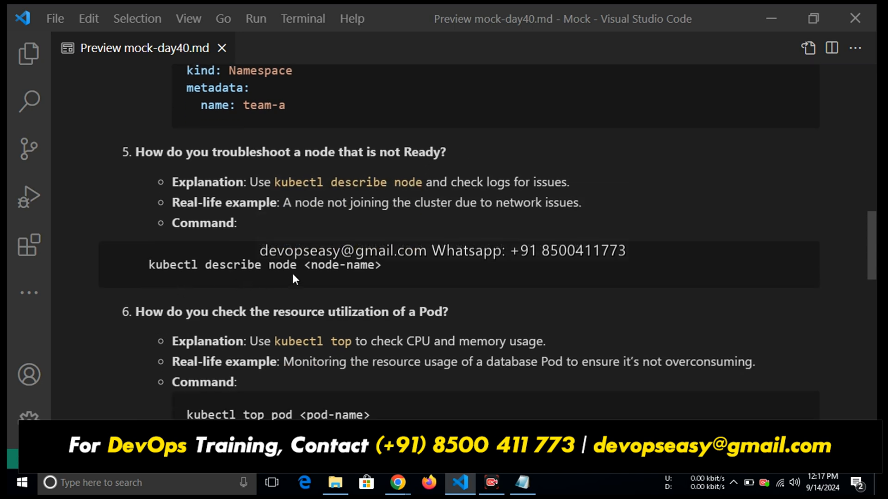
{"action": "mouse_move", "coordinate": [309, 295]}
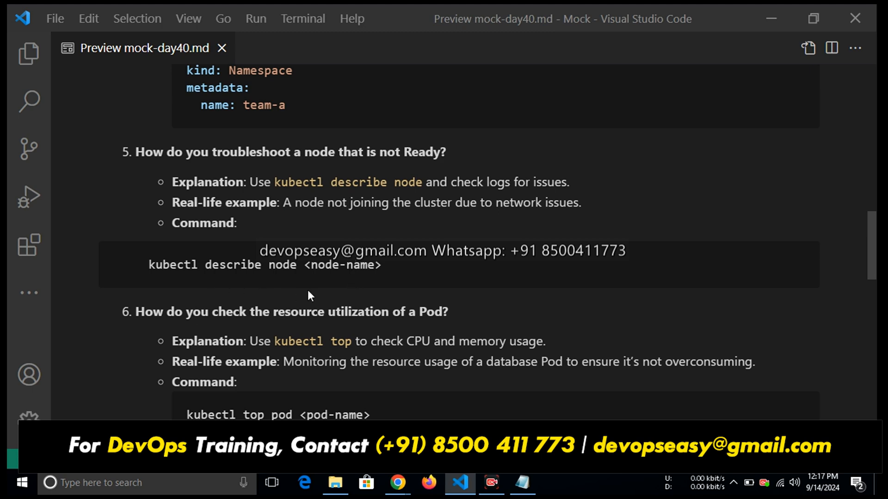
{"action": "scroll", "scroll_direction": "down", "scroll_amount": 3}
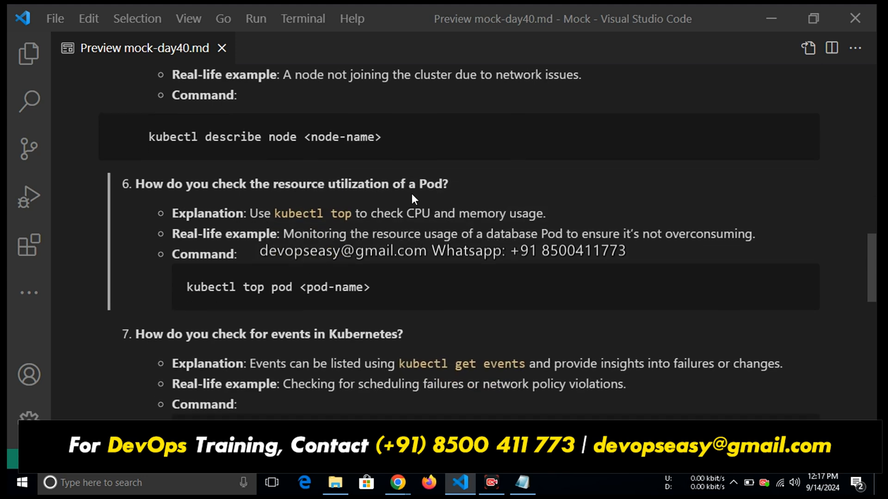
{"action": "scroll", "scroll_direction": "down", "scroll_amount": 3}
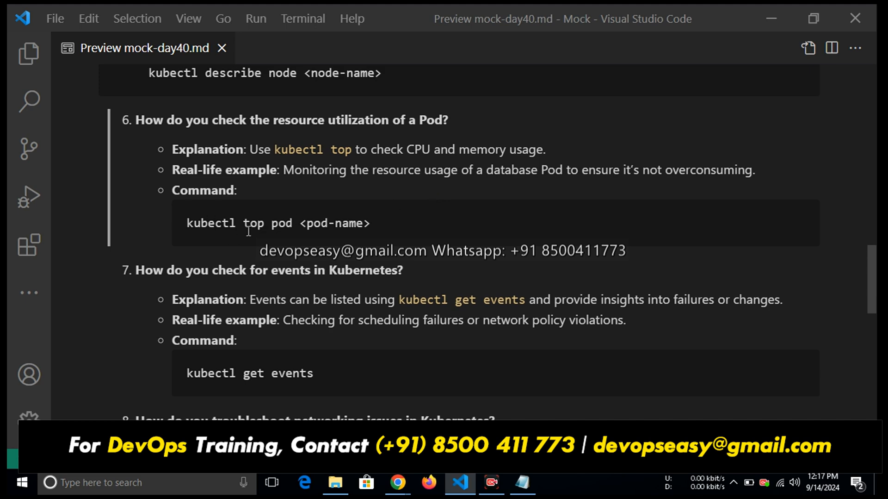
{"action": "mouse_move", "coordinate": [348, 237]}
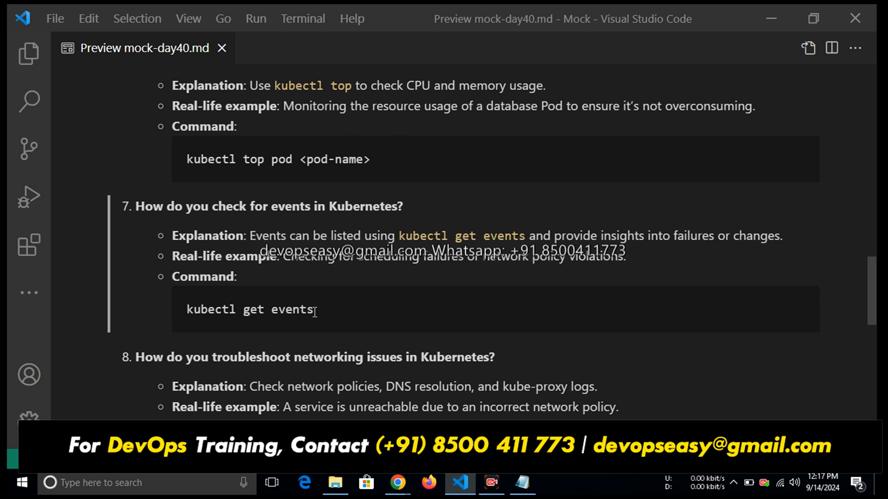
{"action": "scroll", "scroll_direction": "down", "scroll_amount": 3}
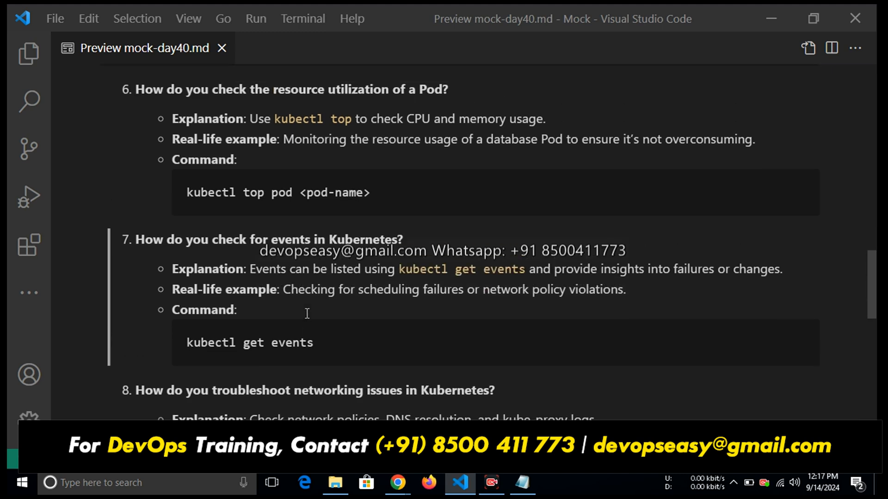
{"action": "scroll", "scroll_direction": "down", "scroll_amount": 3}
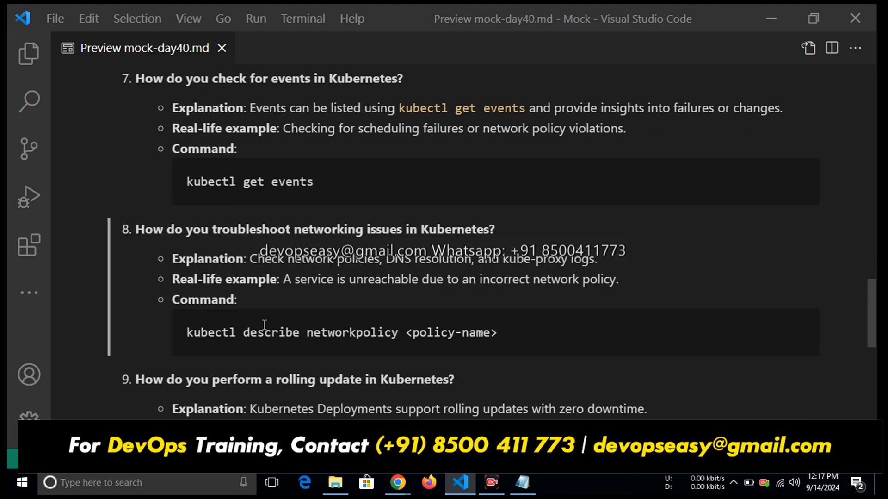
{"action": "scroll", "scroll_direction": "down", "scroll_amount": 3}
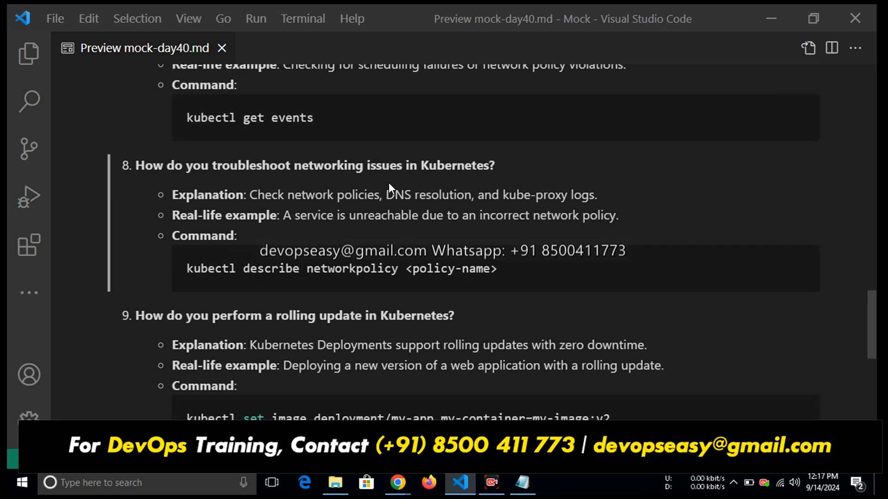
{"action": "mouse_move", "coordinate": [328, 269]}
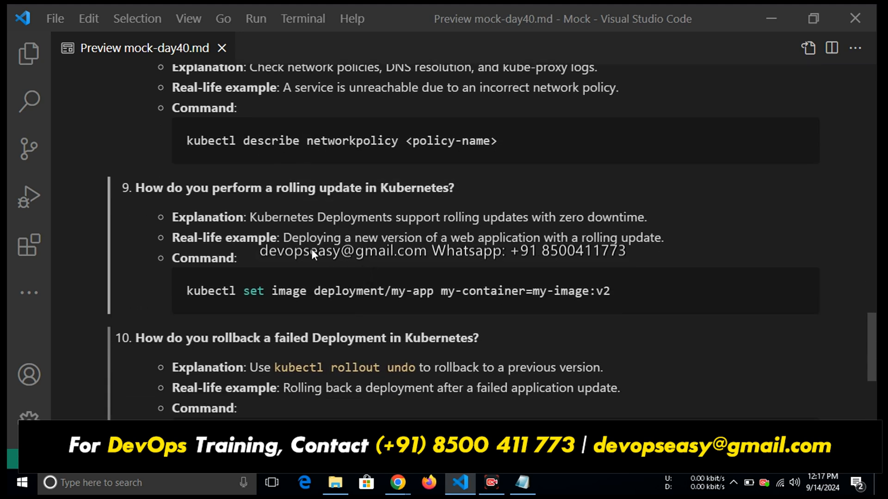
{"action": "mouse_move", "coordinate": [324, 293]}
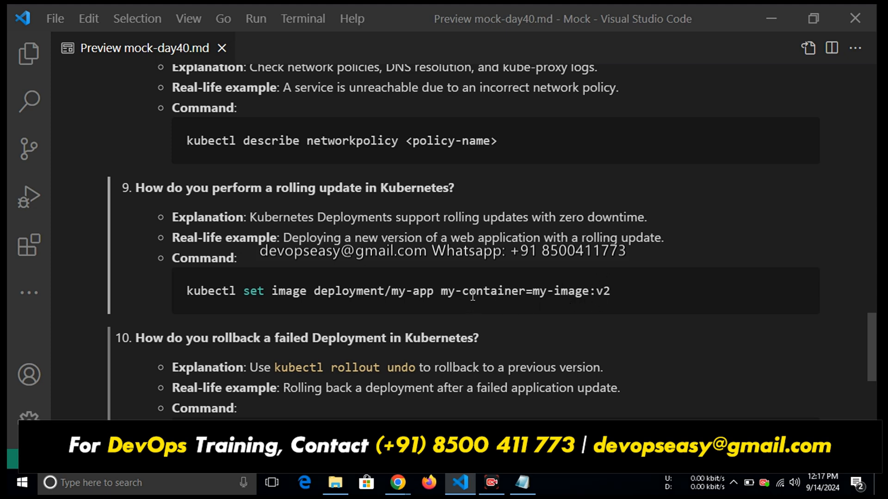
{"action": "mouse_move", "coordinate": [491, 293]}
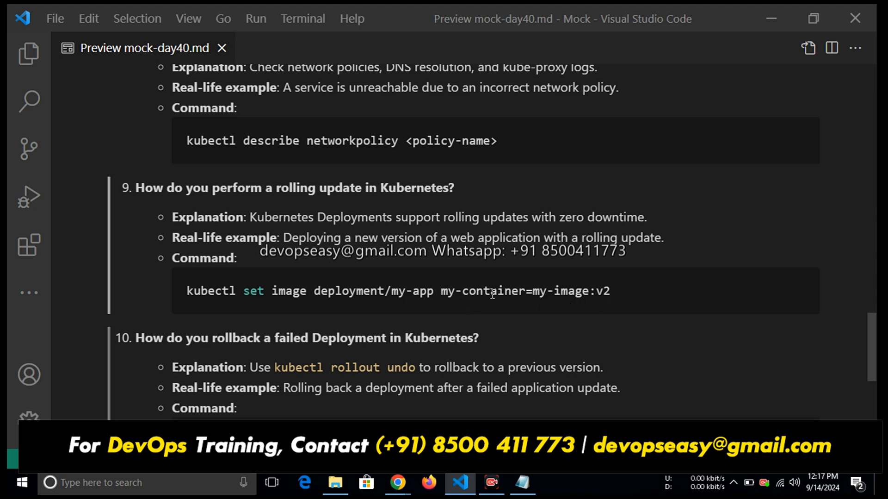
{"action": "mouse_move", "coordinate": [615, 299]}
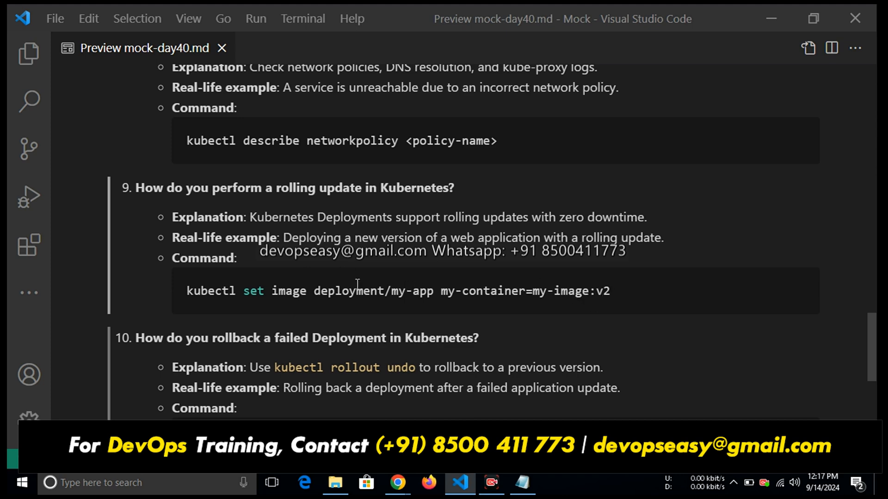
{"action": "mouse_move", "coordinate": [554, 281]}
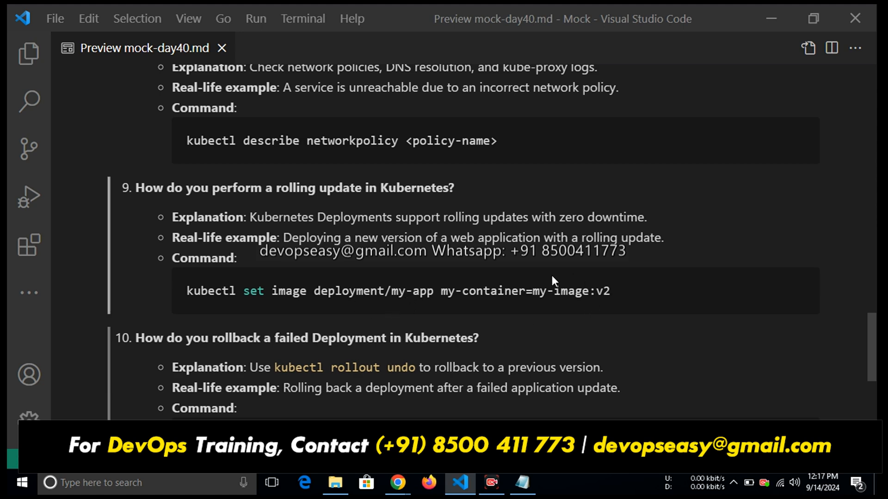
{"action": "mouse_move", "coordinate": [570, 292]}
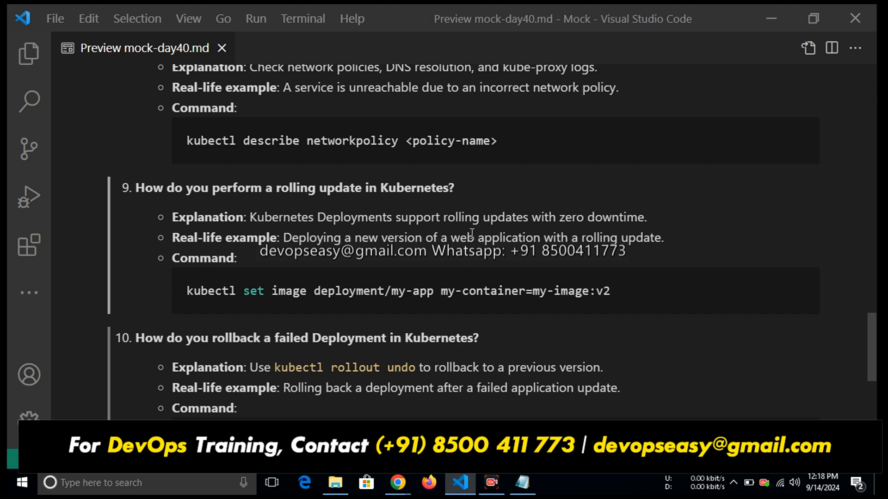
{"action": "mouse_move", "coordinate": [483, 298]}
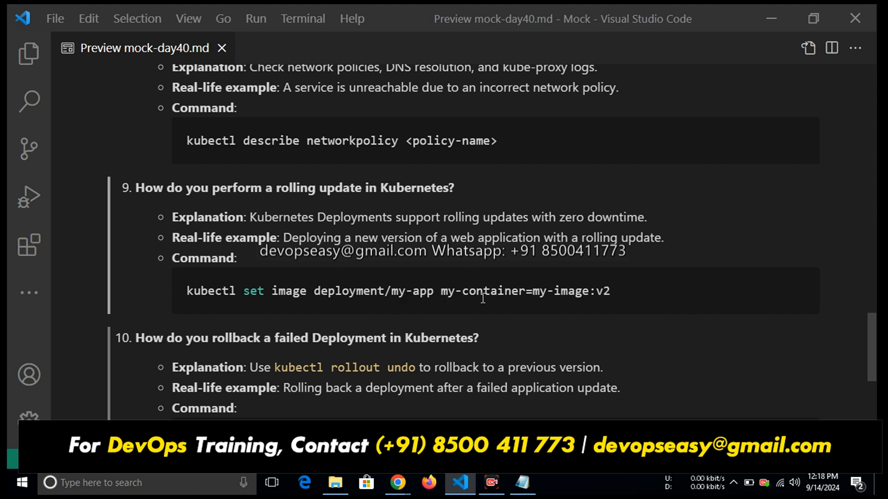
- Scroll the mock-day40.md preview to the end, showing question 10's kubectl rollout undo answer
{"action": "scroll", "scroll_direction": "down", "scroll_amount": 3}
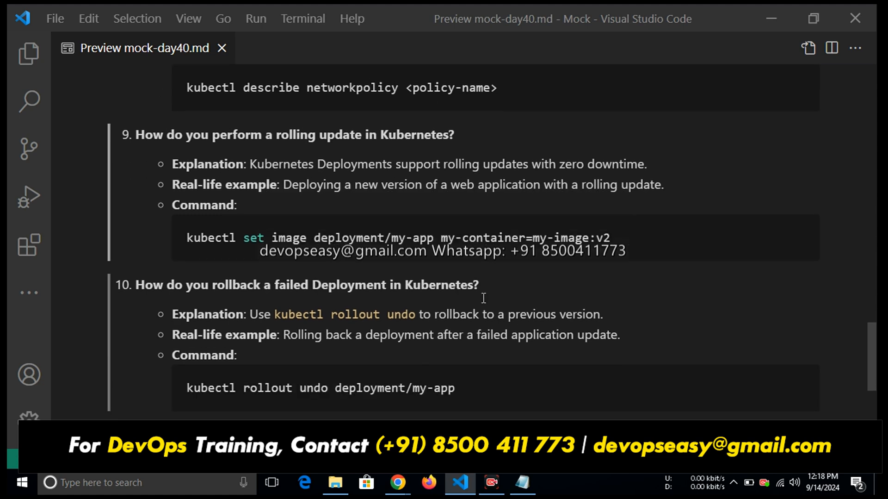
{"action": "scroll", "scroll_direction": "down", "scroll_amount": 3}
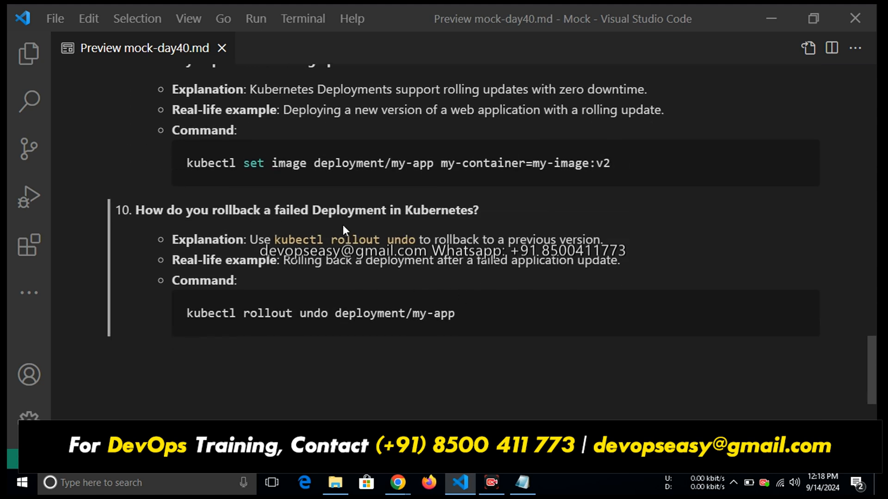
{"action": "mouse_move", "coordinate": [353, 226]}
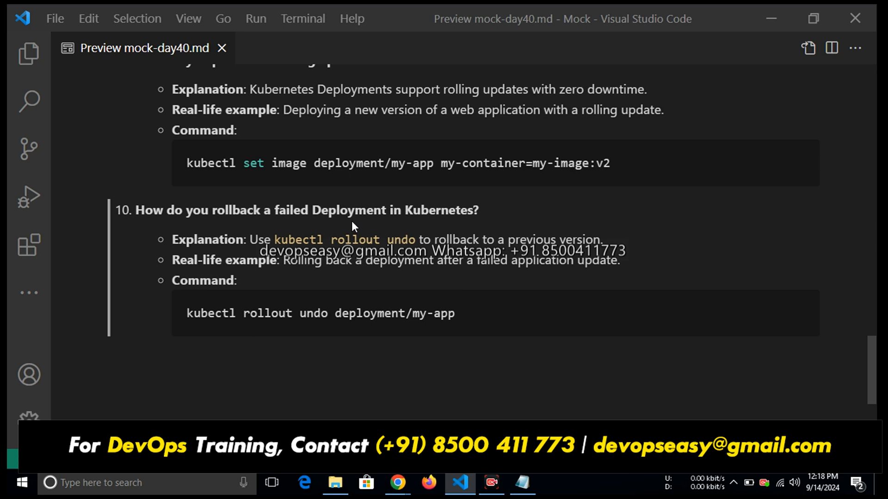
{"action": "mouse_move", "coordinate": [238, 329]}
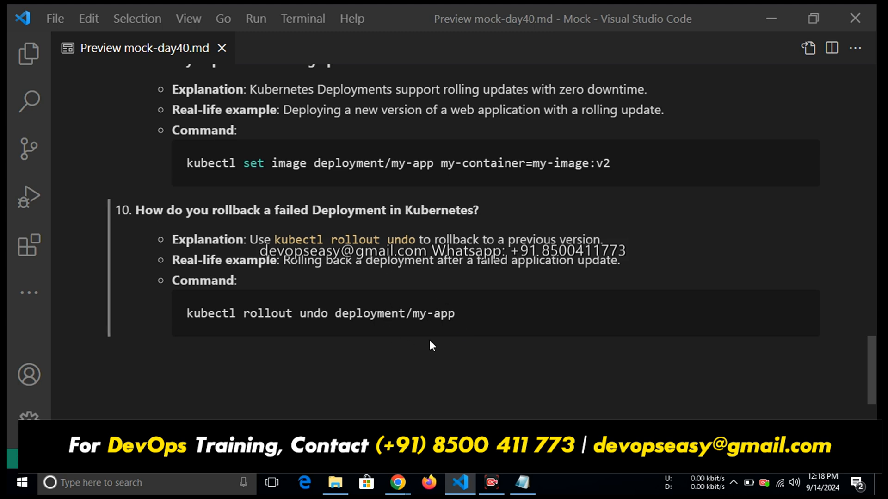
{"action": "mouse_move", "coordinate": [333, 356]}
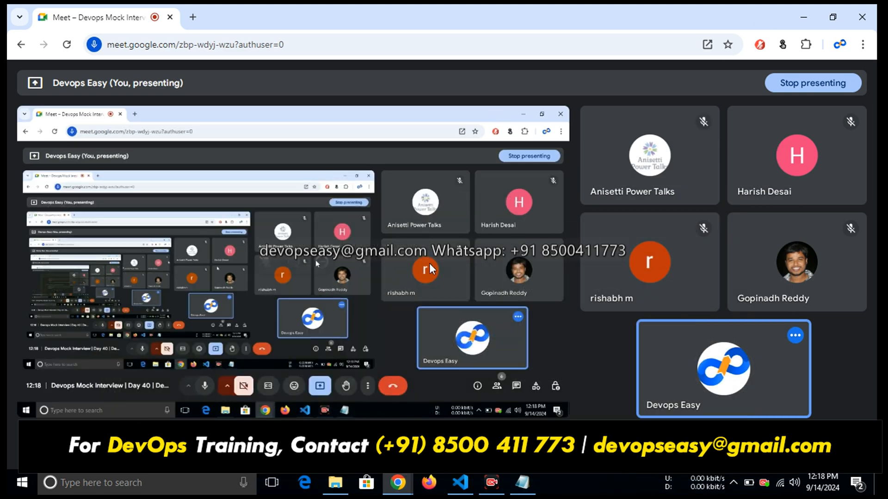
- Switch back to the Google Meet call window where the screen is being presented
{"action": "left_click", "coordinate": [491, 482]}
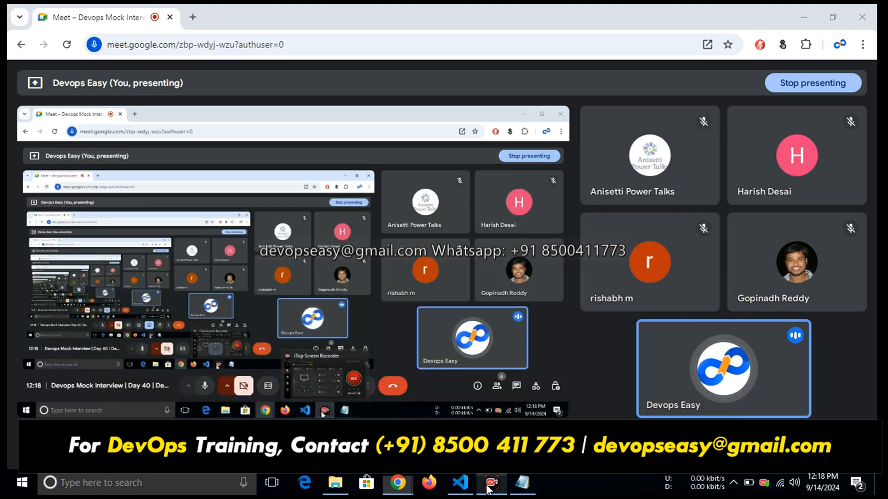